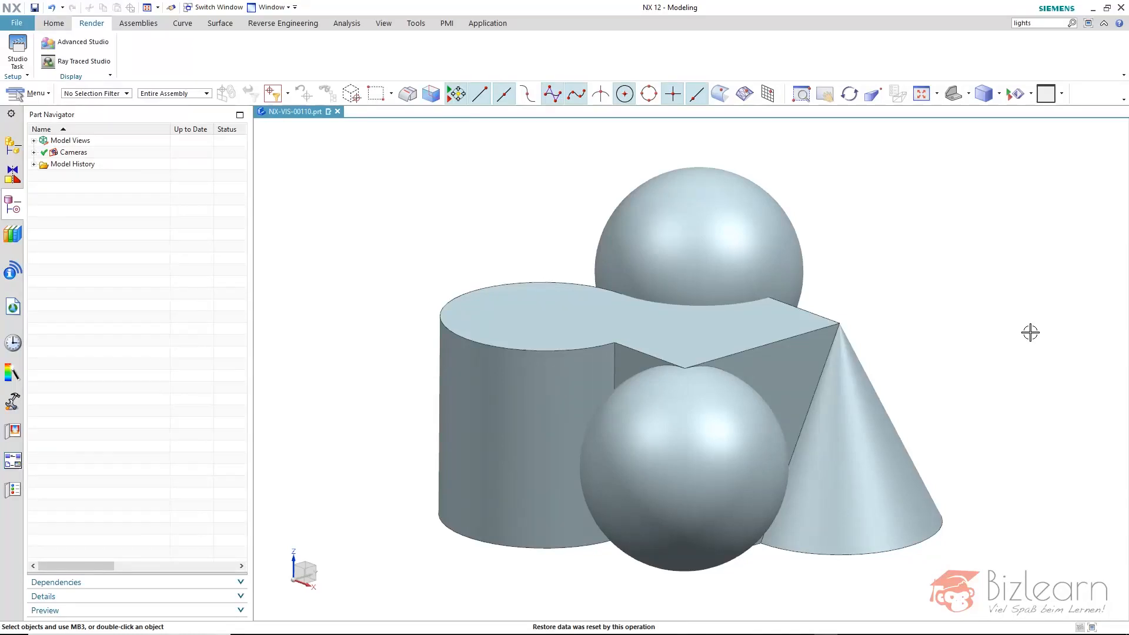
mouse_move(621, 285)
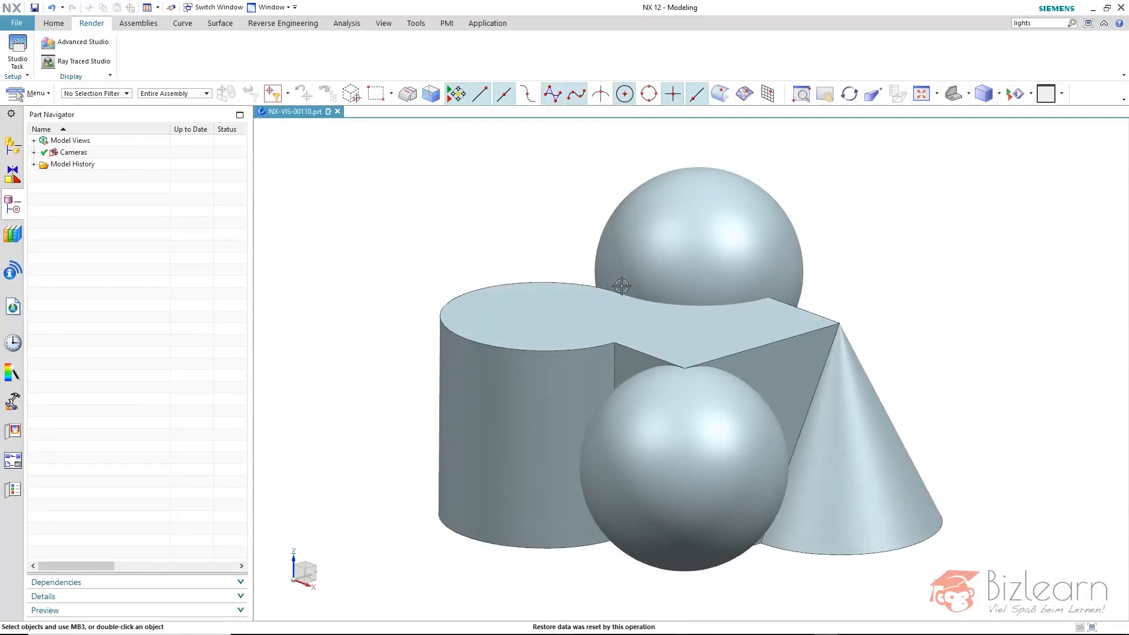
mouse_move(254, 227)
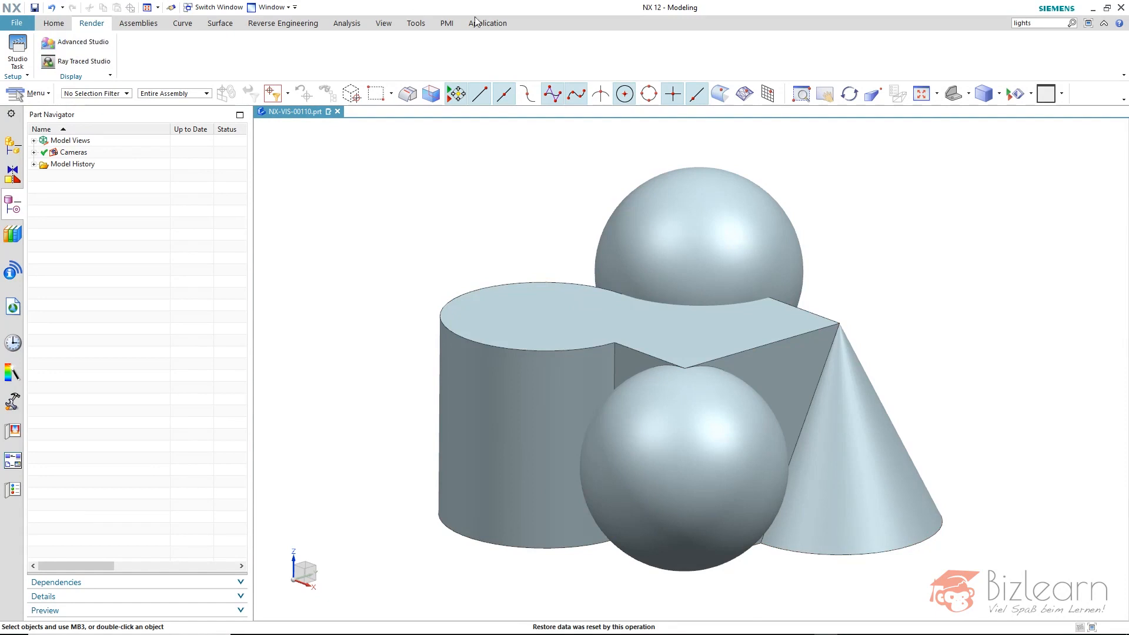
mouse_move(673, 25)
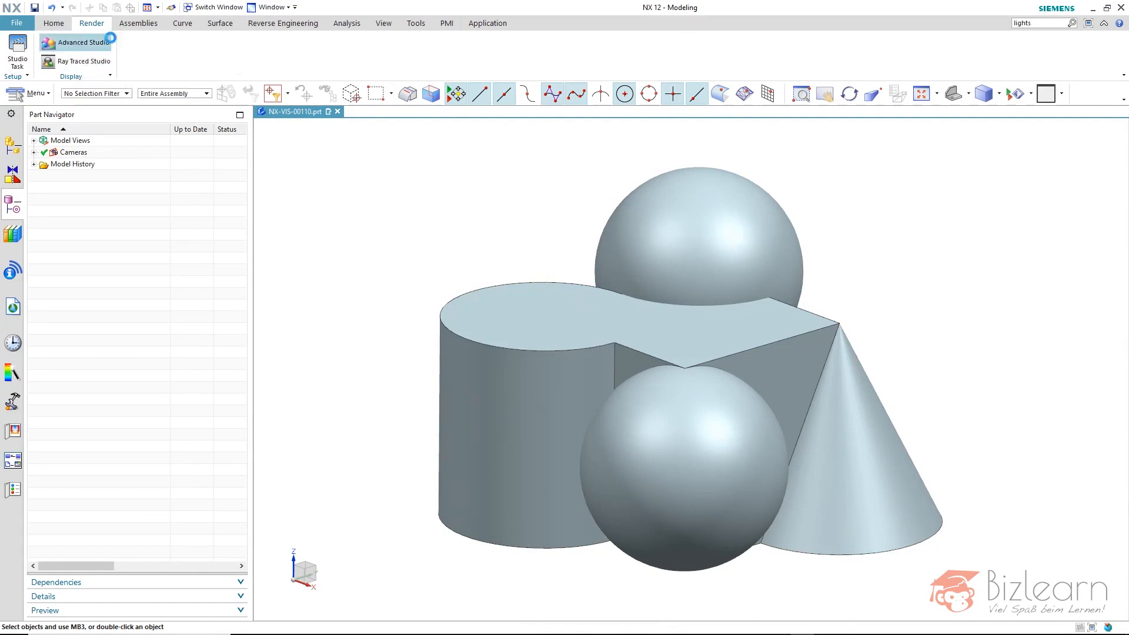
Step: Turn on Advanced Studio rendering and bring up the System Scenes library
left_click(76, 42)
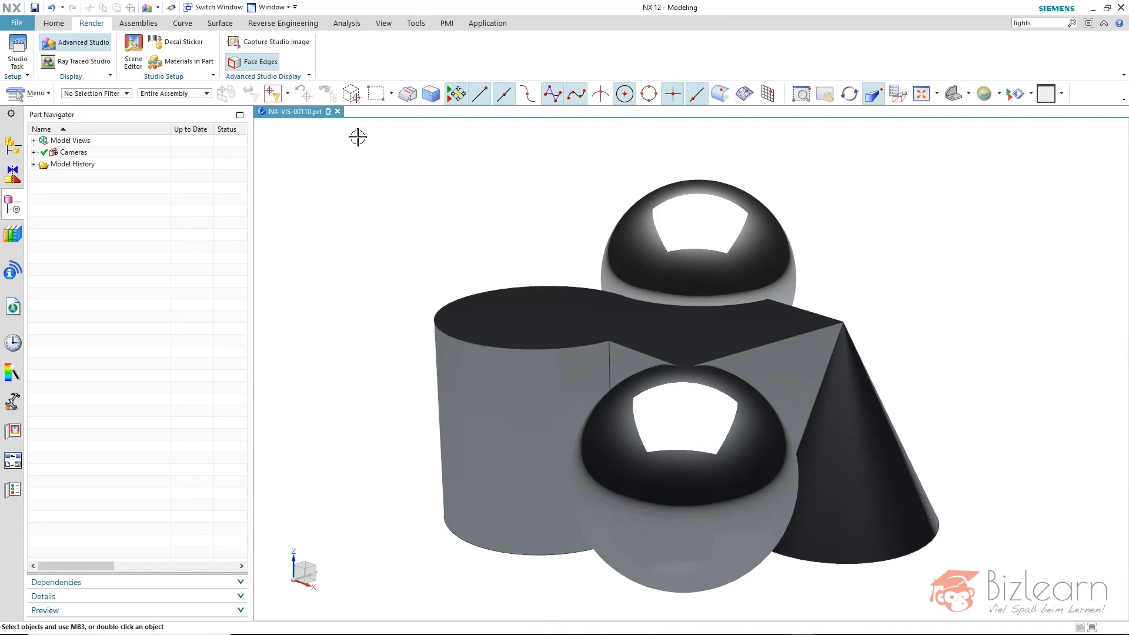
left_click(13, 431)
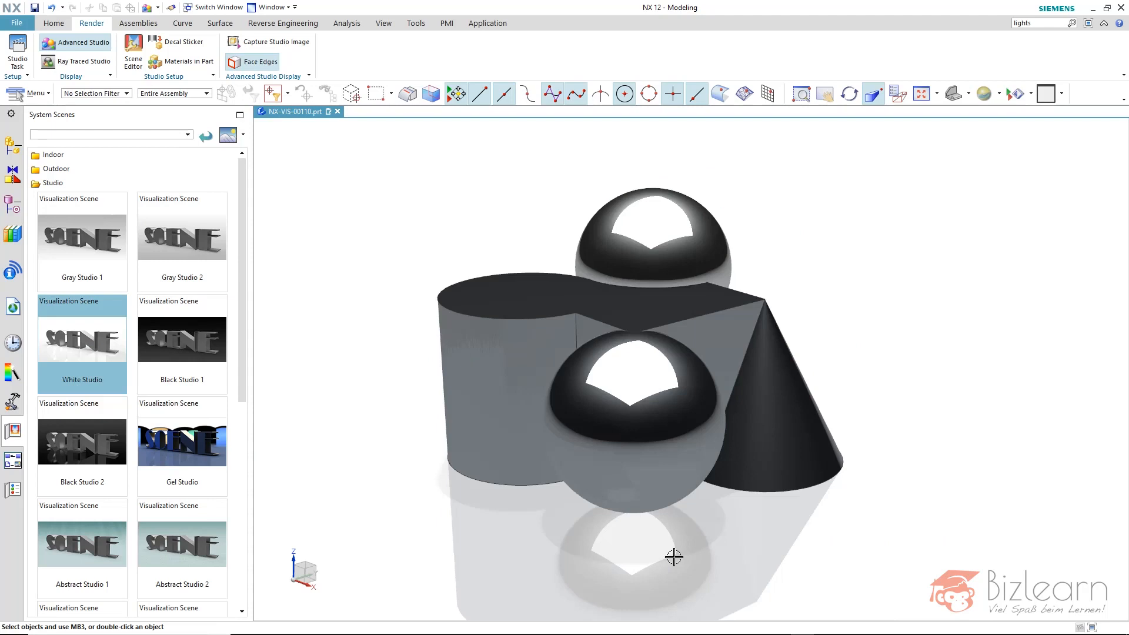
mouse_move(515, 526)
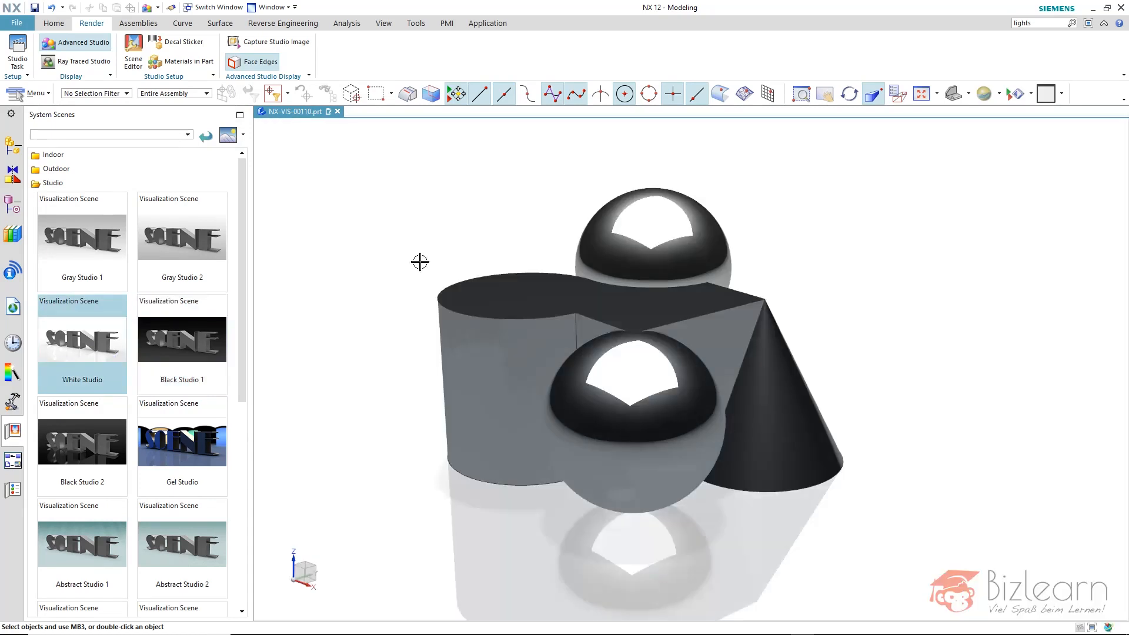
mouse_move(16, 51)
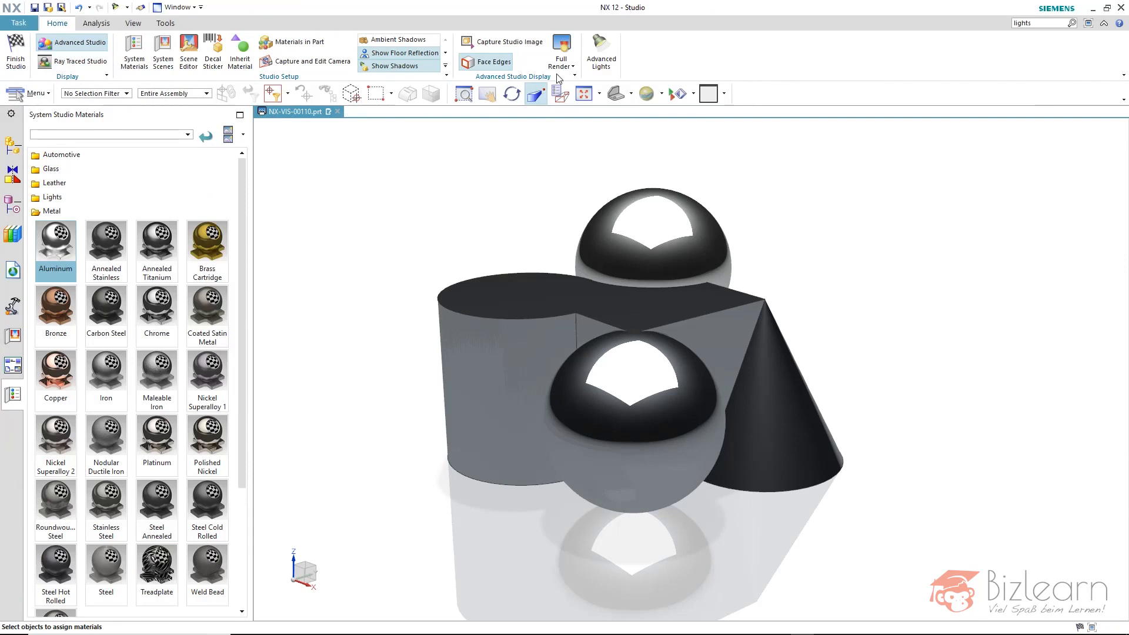
left_click(132, 23)
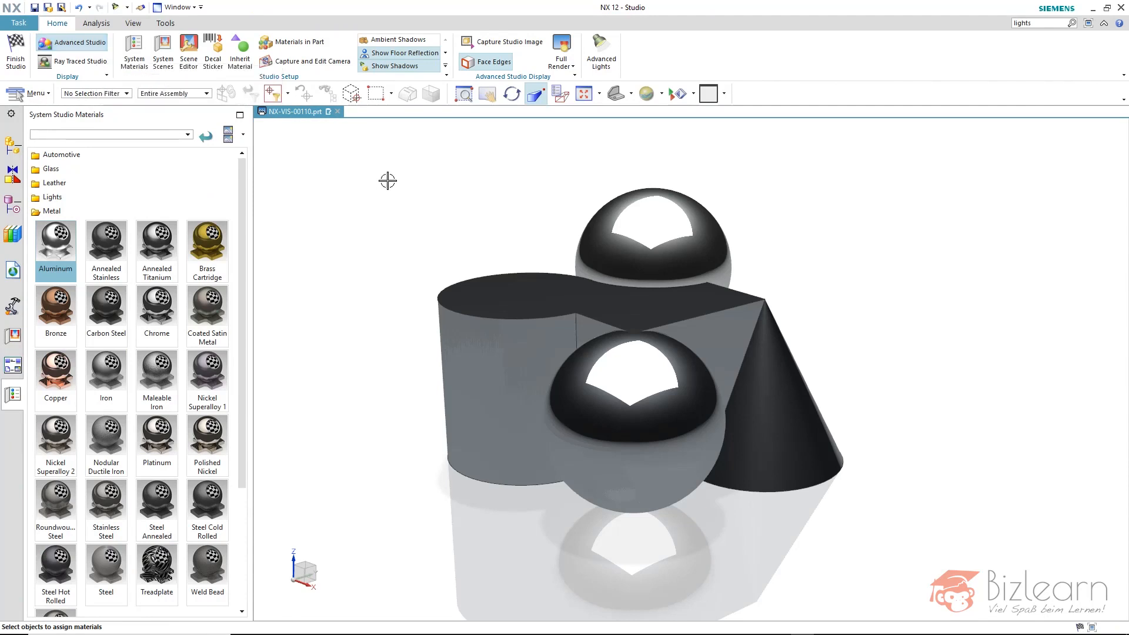
mouse_move(15, 52)
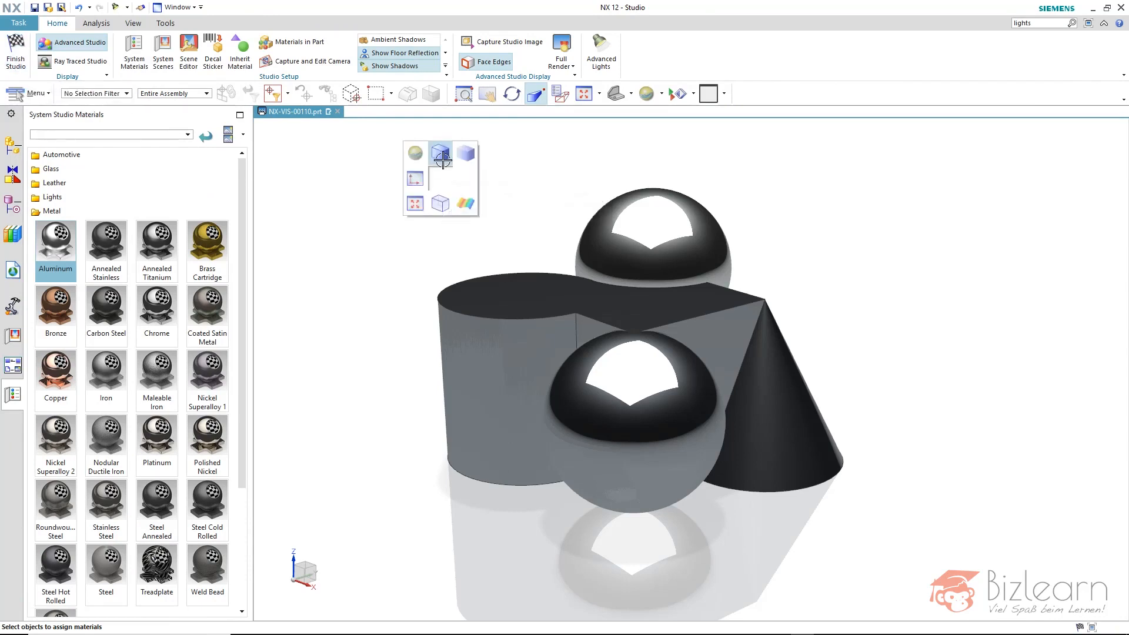
left_click(465, 153)
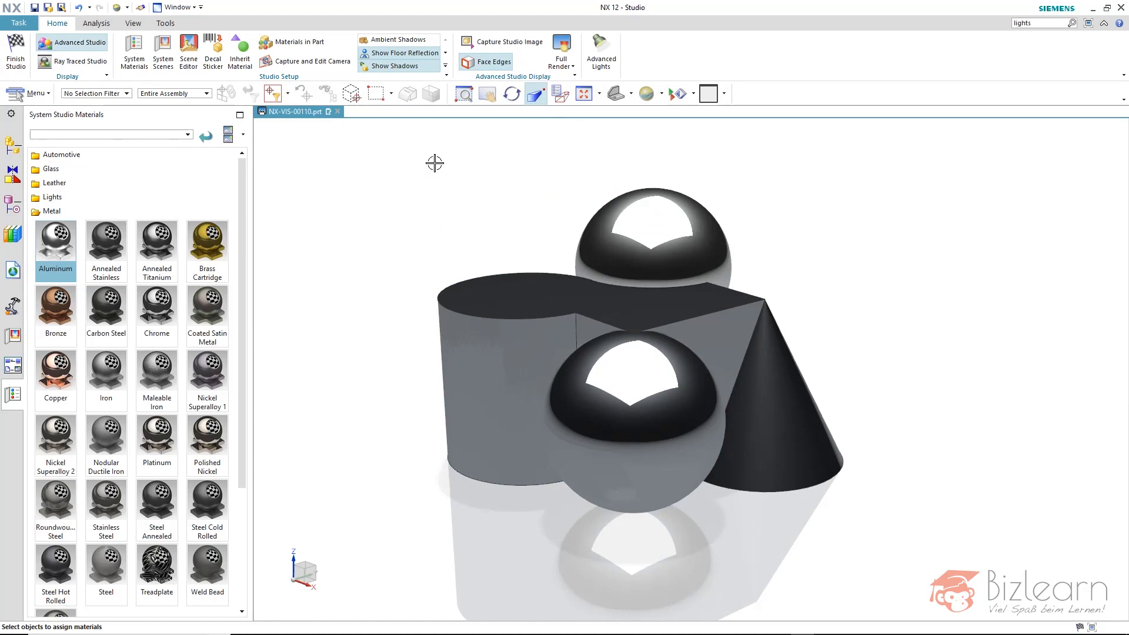
mouse_move(457, 173)
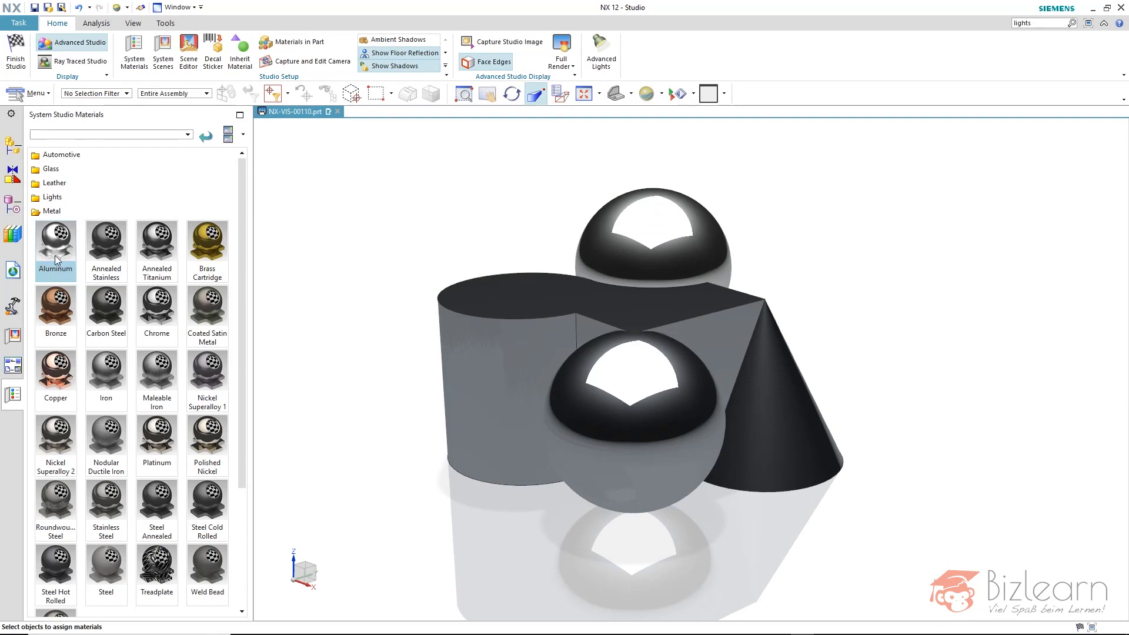
mouse_move(55, 241)
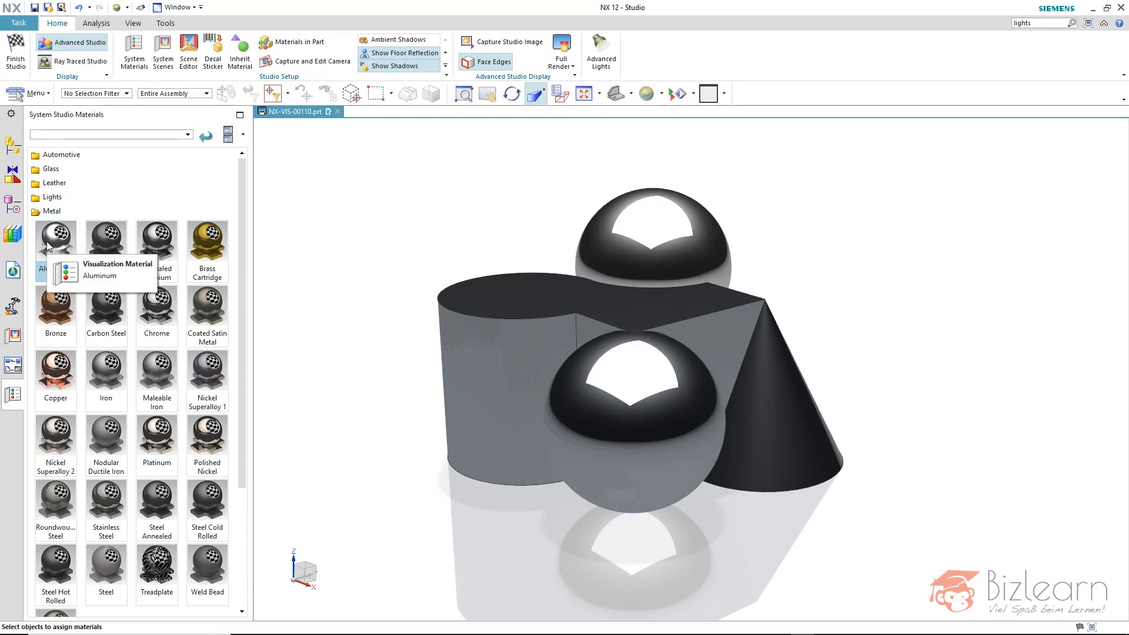
Step: Expand the Studio Setup gallery and open Scene Editor's Lights tab listing three lights
left_click(55, 238)
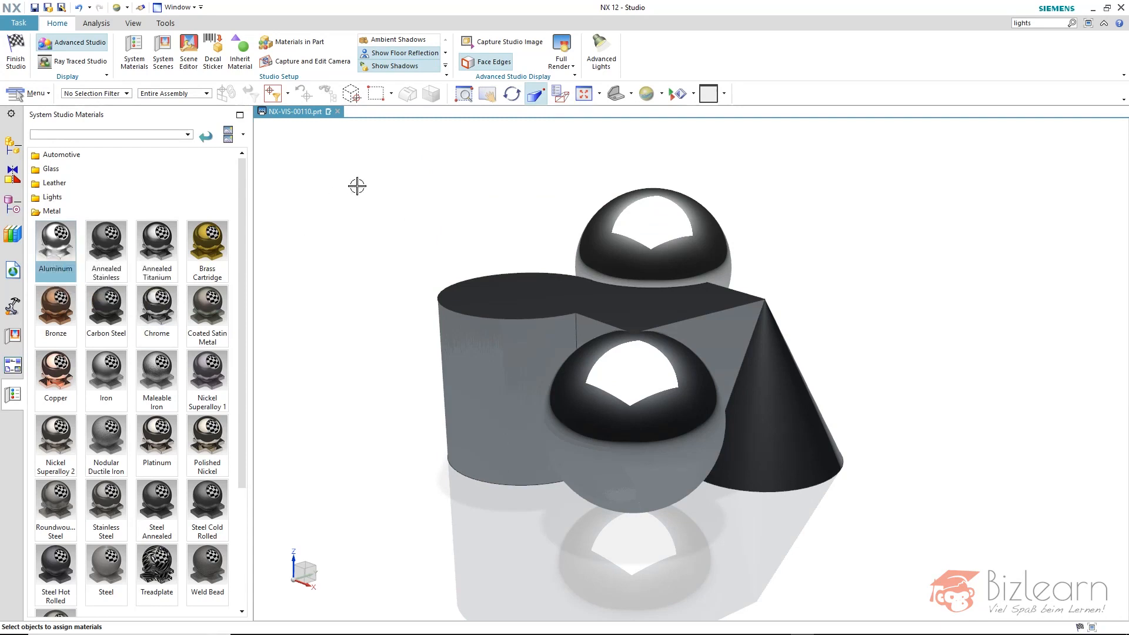
mouse_move(368, 140)
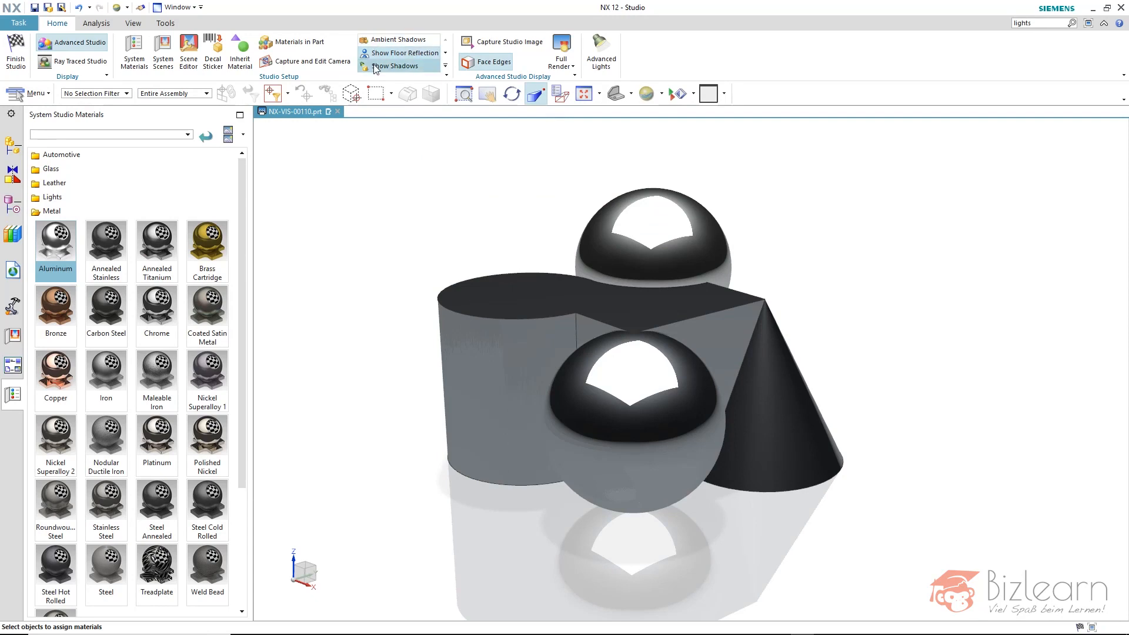
left_click(446, 55)
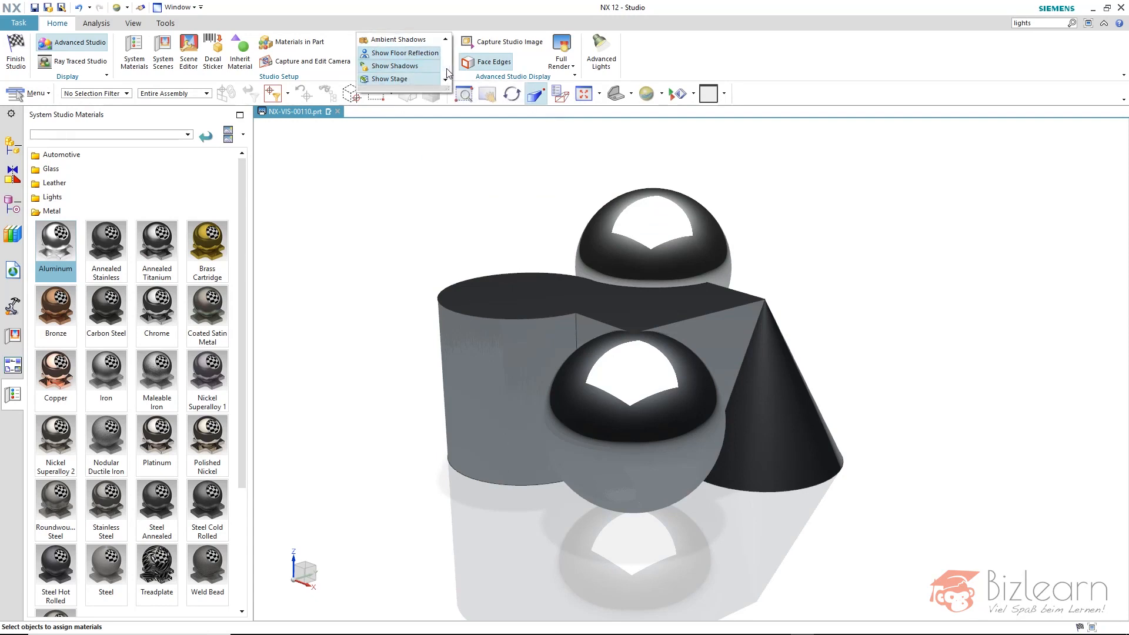
left_click(391, 78)
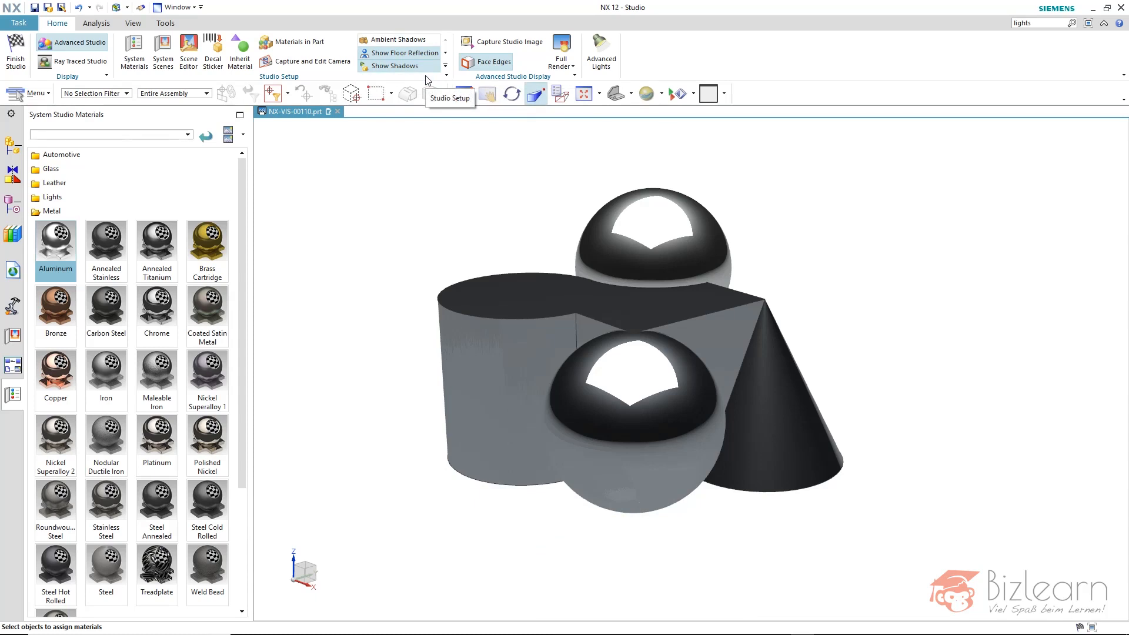
mouse_move(445, 79)
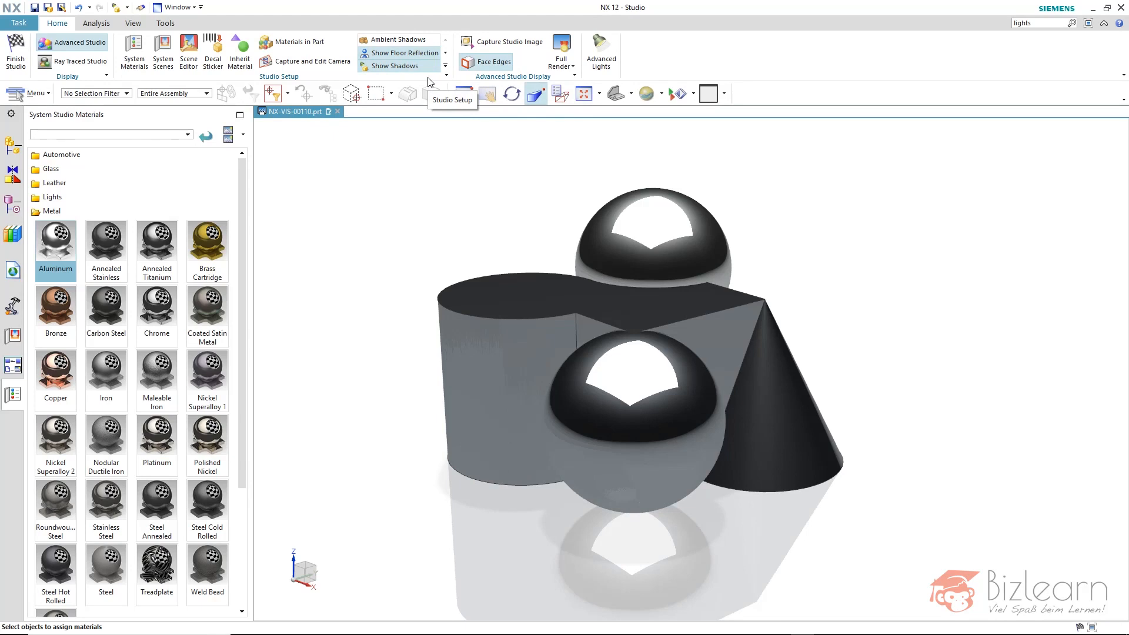
mouse_move(92, 50)
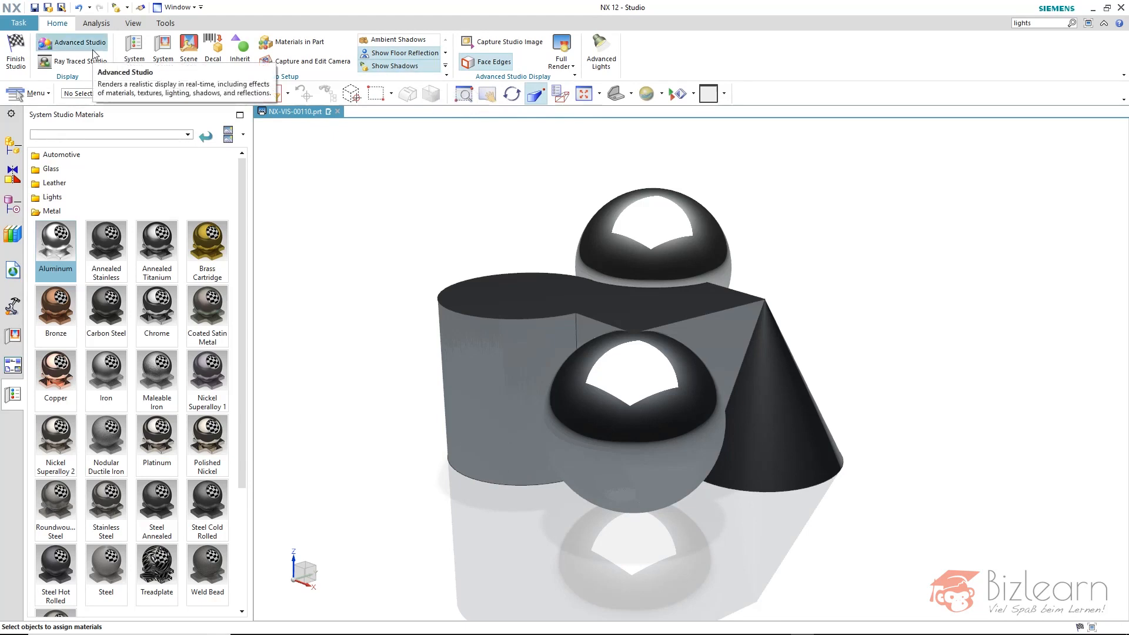
mouse_move(97, 61)
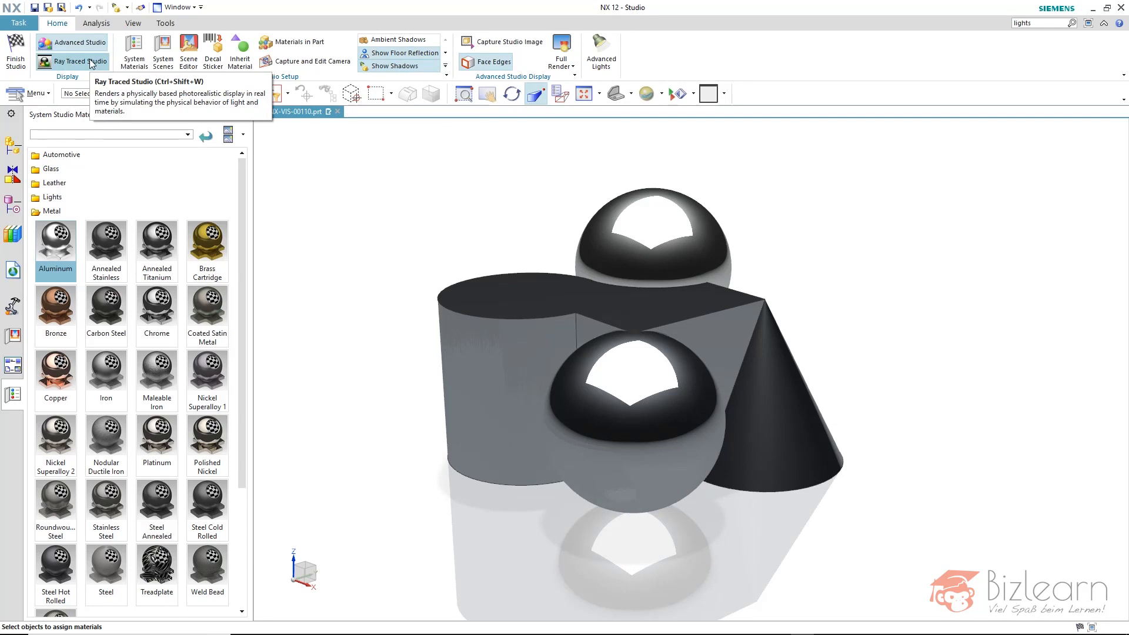
mouse_move(437, 71)
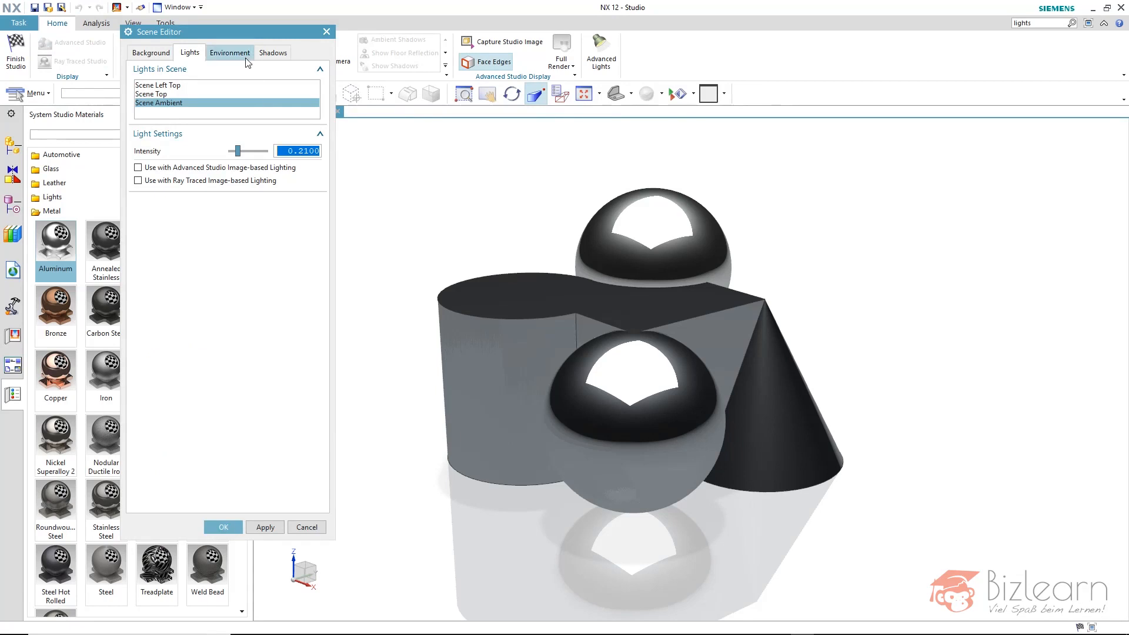
Step: Set the Environment tab's ground reflectivity to 0 and accept the scene changes
left_click(229, 52)
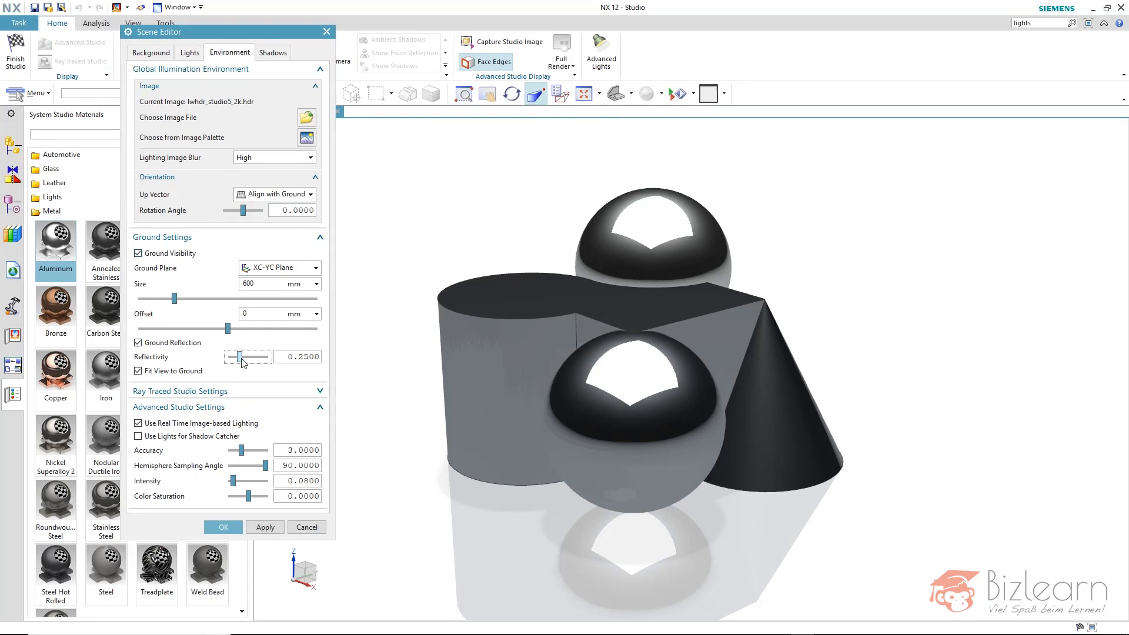
left_click_drag(240, 356, 269, 356)
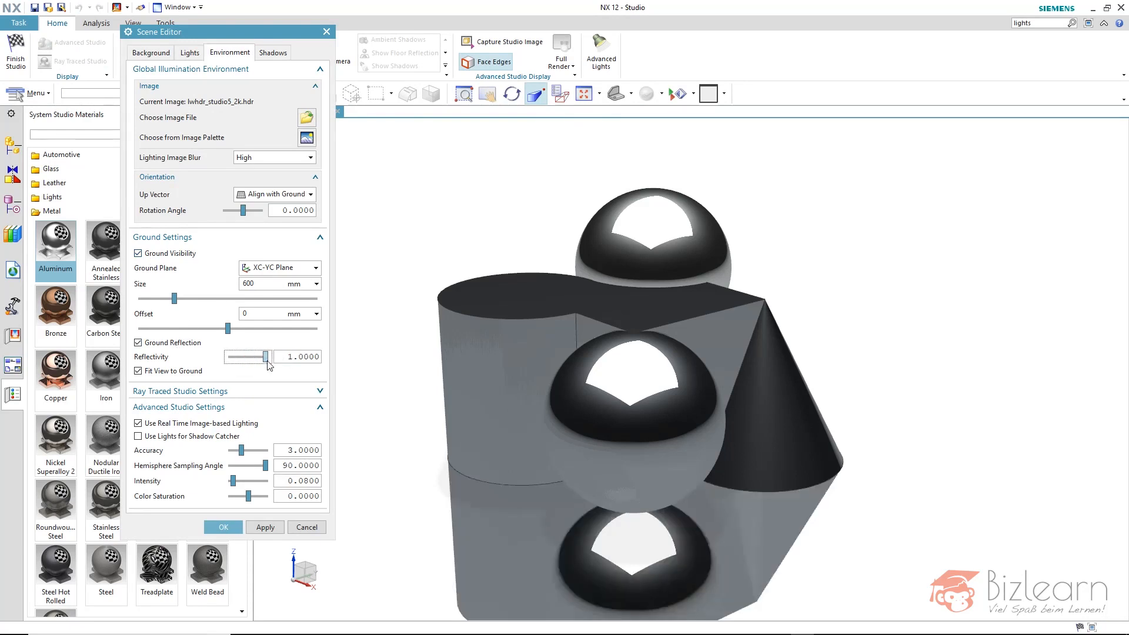
left_click_drag(266, 357, 227, 356)
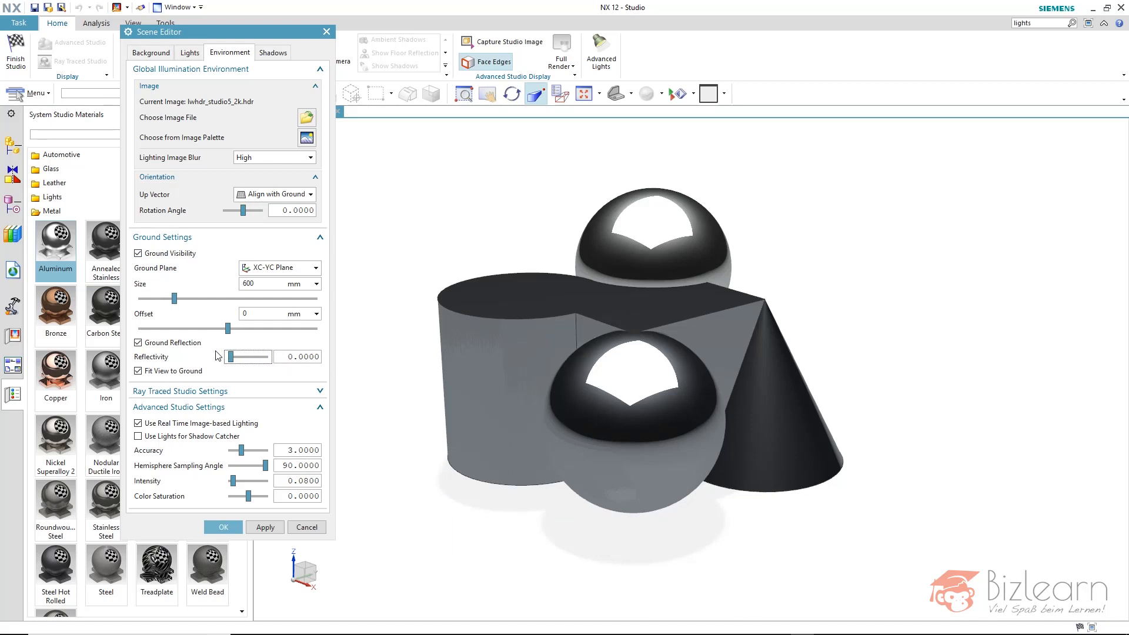
left_click(138, 342)
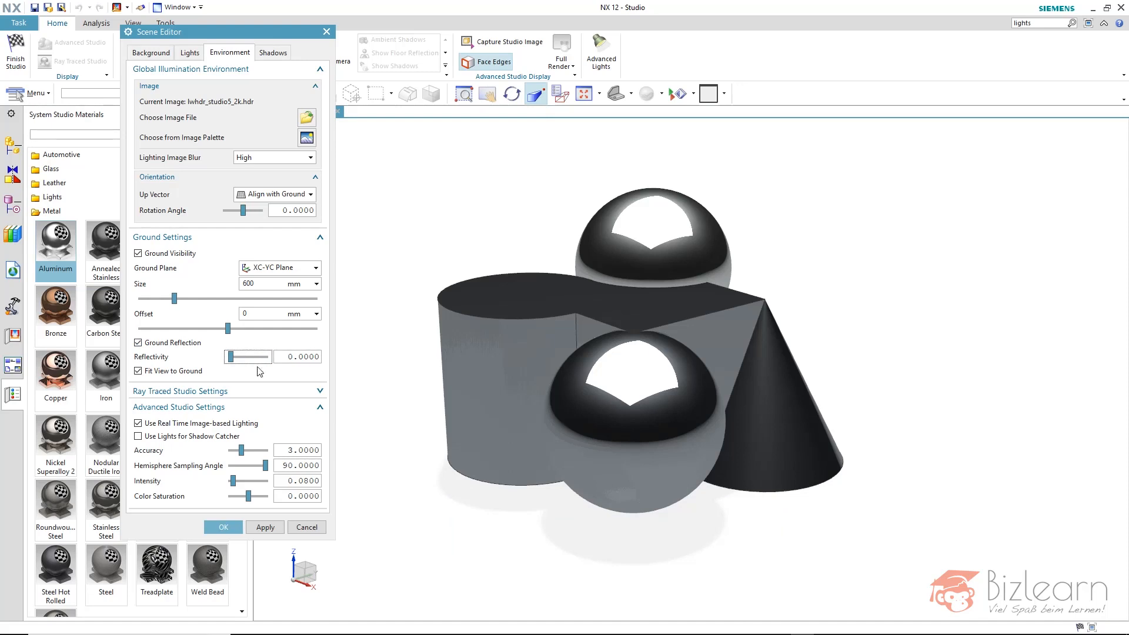
left_click(137, 371)
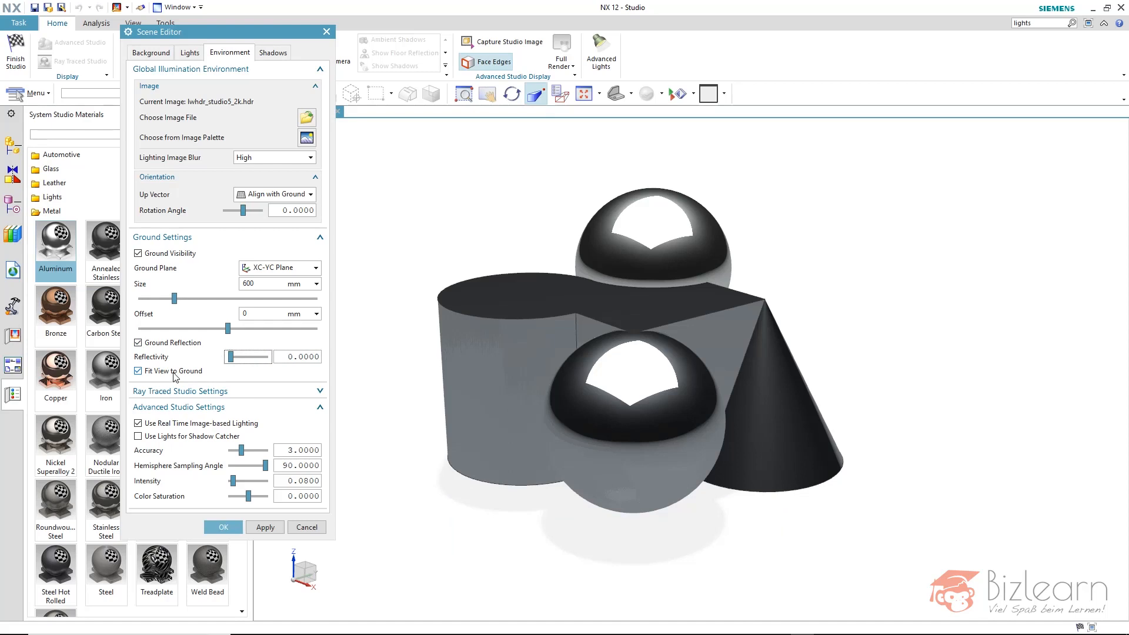
mouse_move(175, 374)
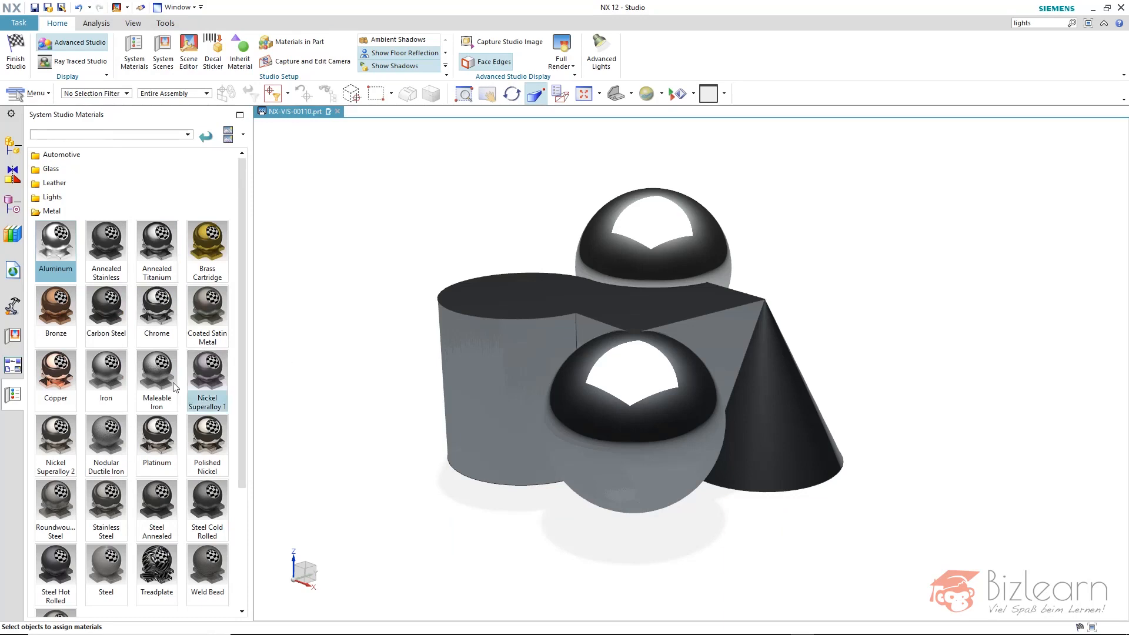
Step: Apply the Gray Studio 1 system scene from the System Scenes palette
left_click(12, 336)
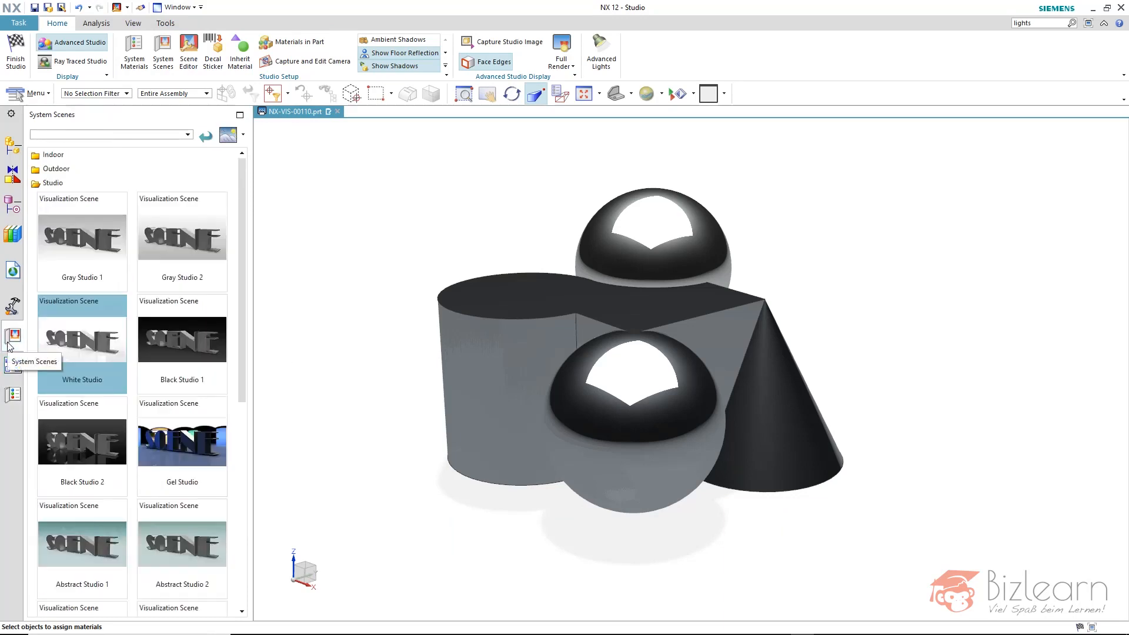
mouse_move(82, 339)
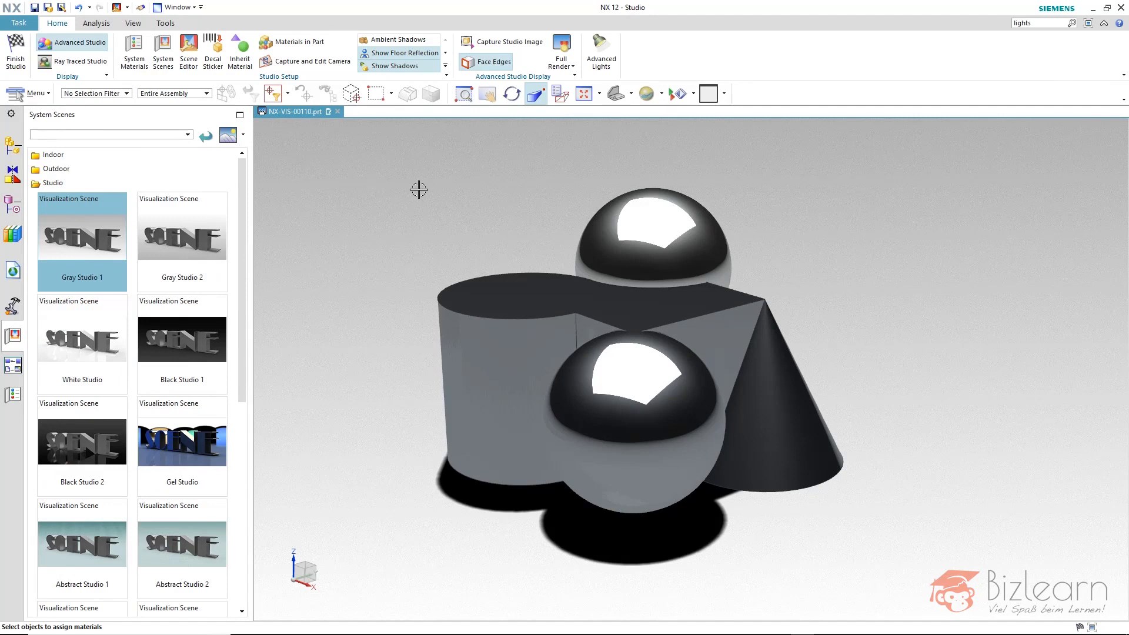
mouse_move(440, 190)
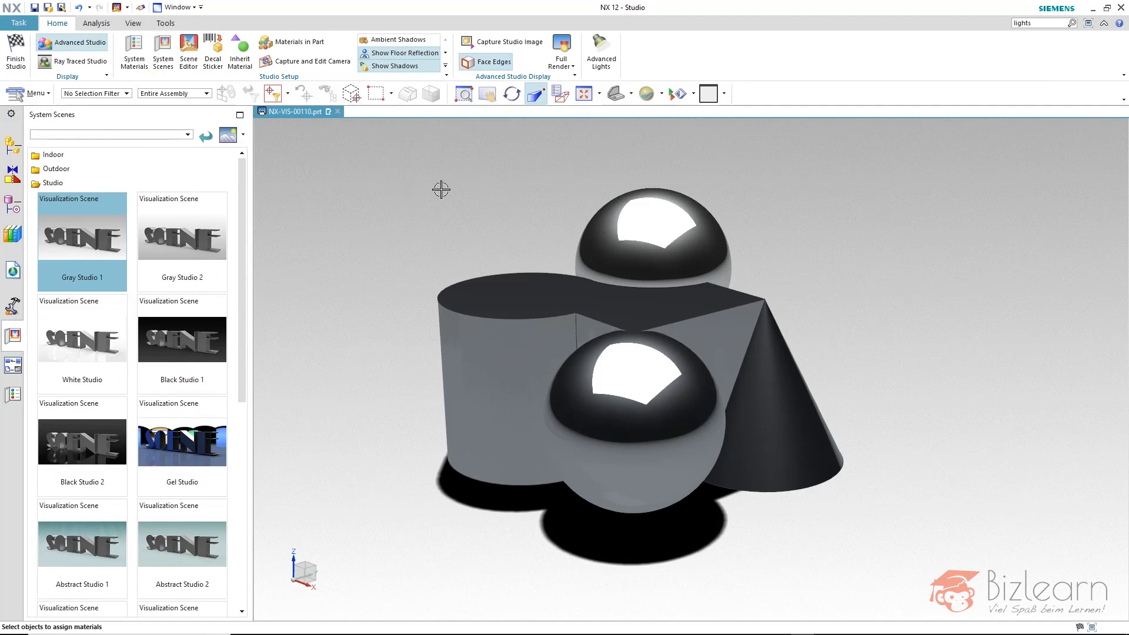
mouse_move(306, 144)
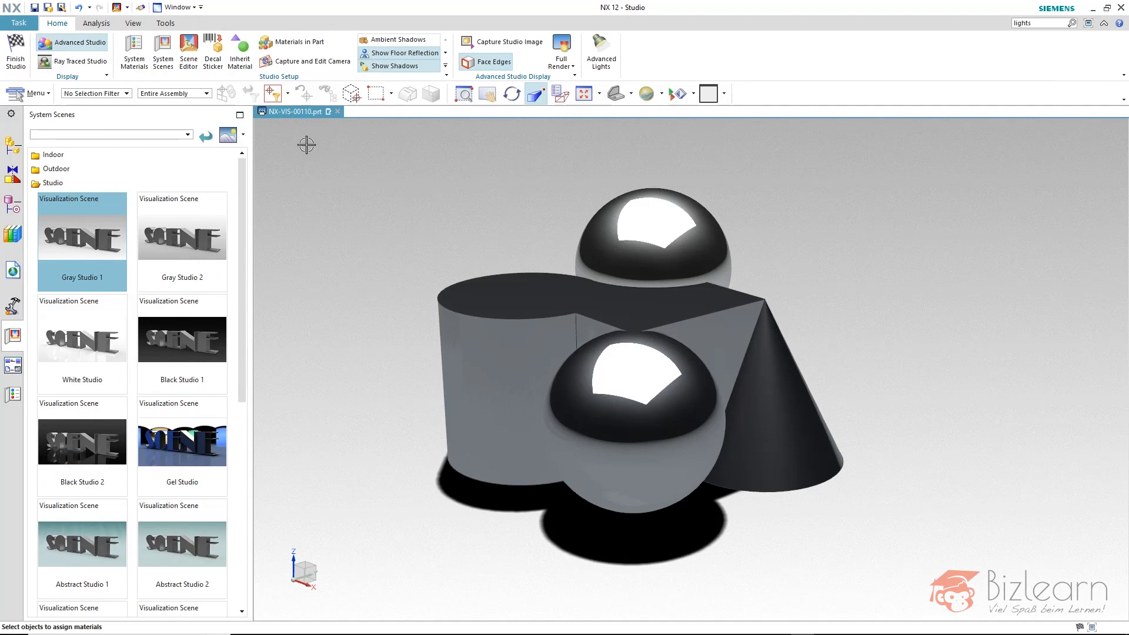
mouse_move(189, 51)
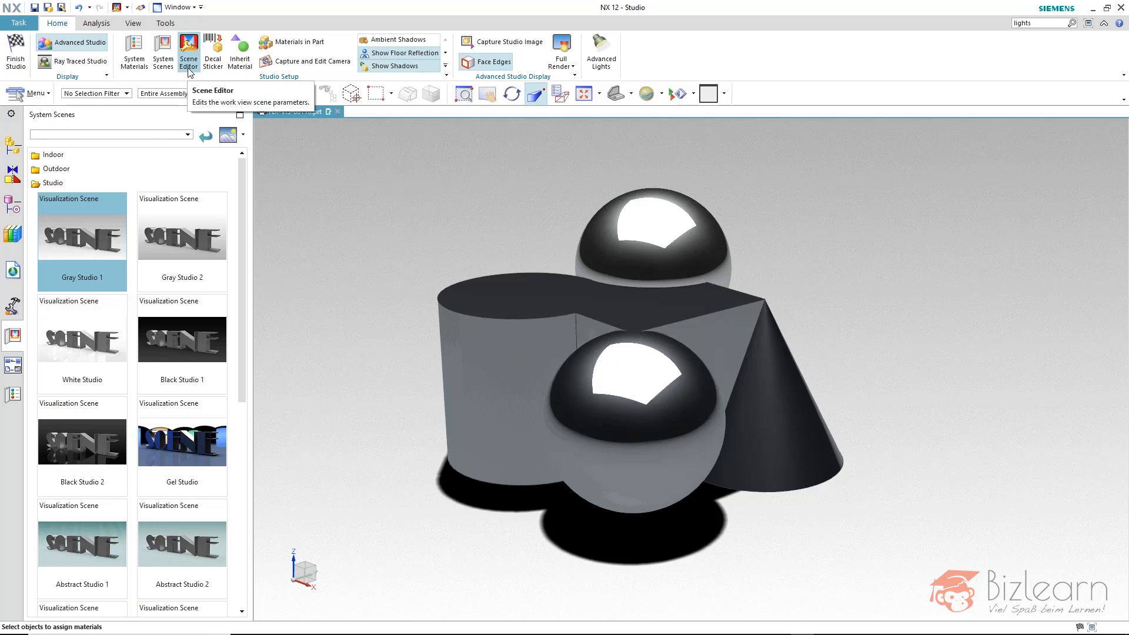
left_click(188, 51)
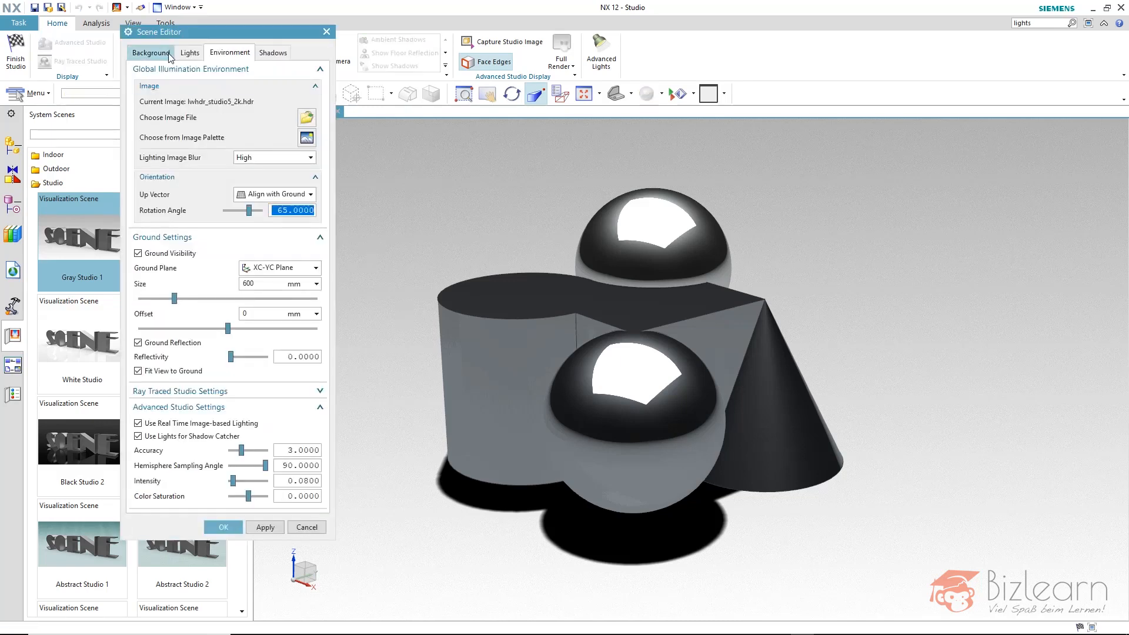
left_click(151, 51)
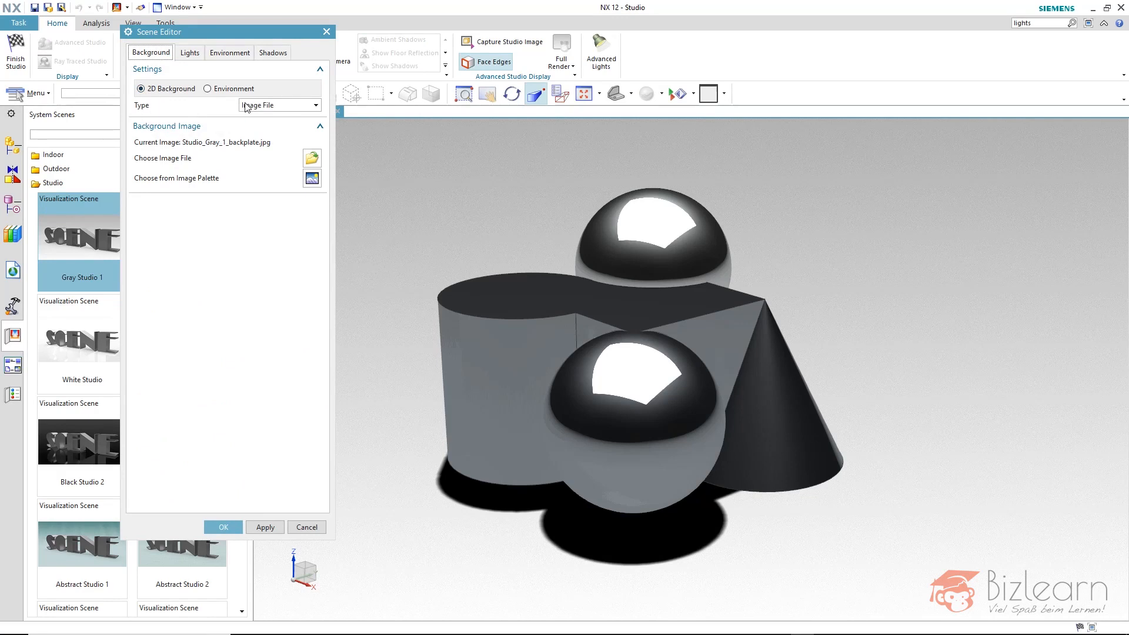
mouse_move(302, 184)
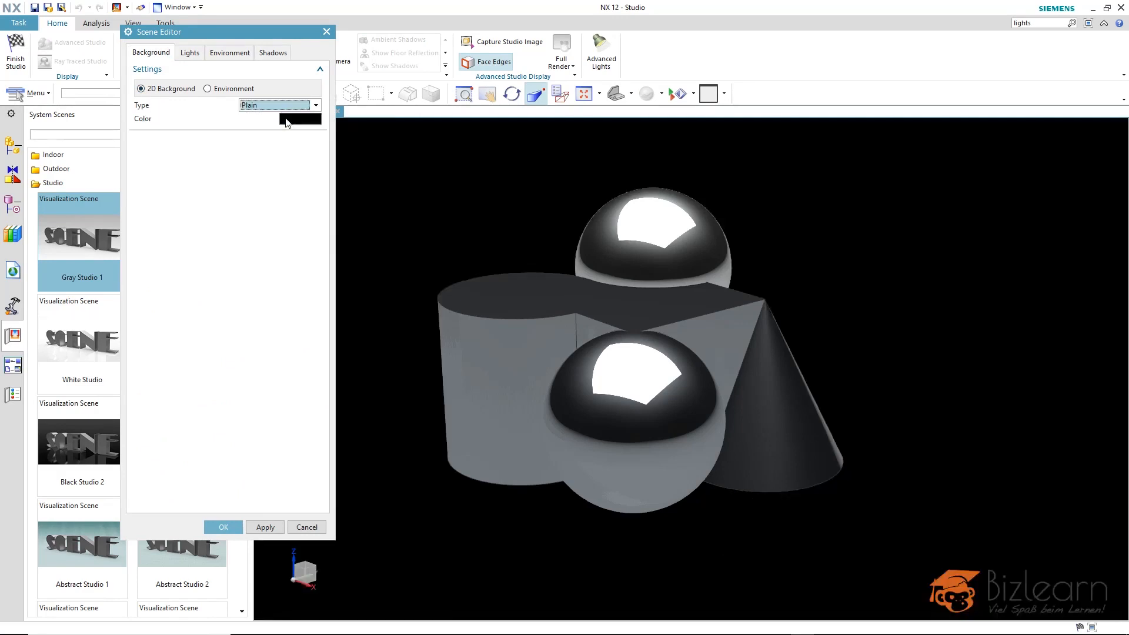
left_click(298, 119)
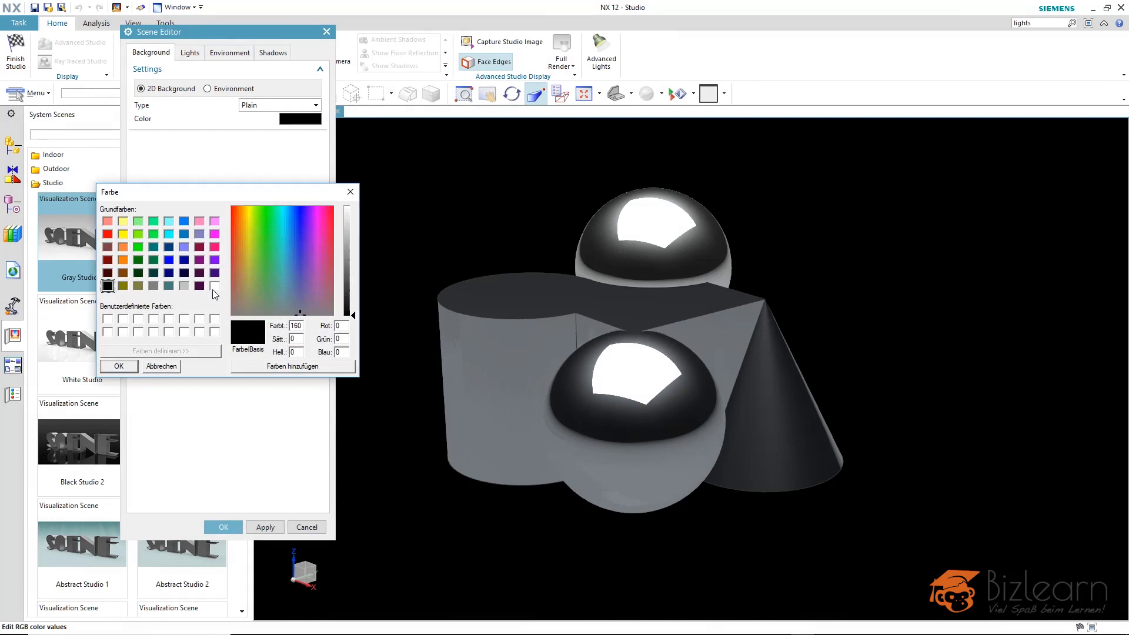
left_click(119, 365)
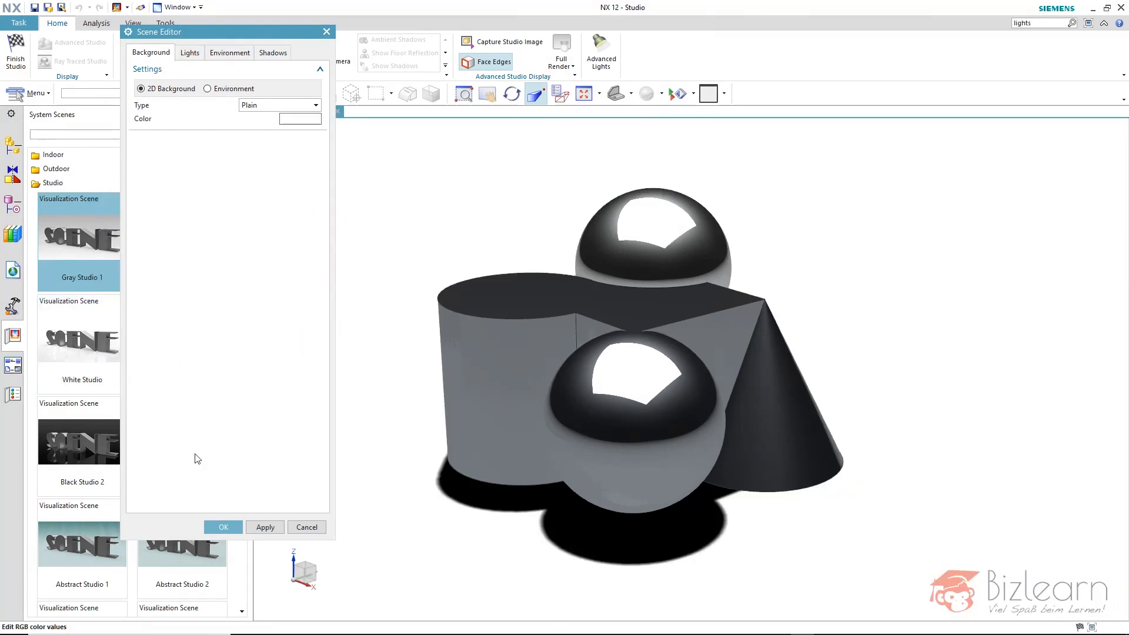
left_click(222, 526)
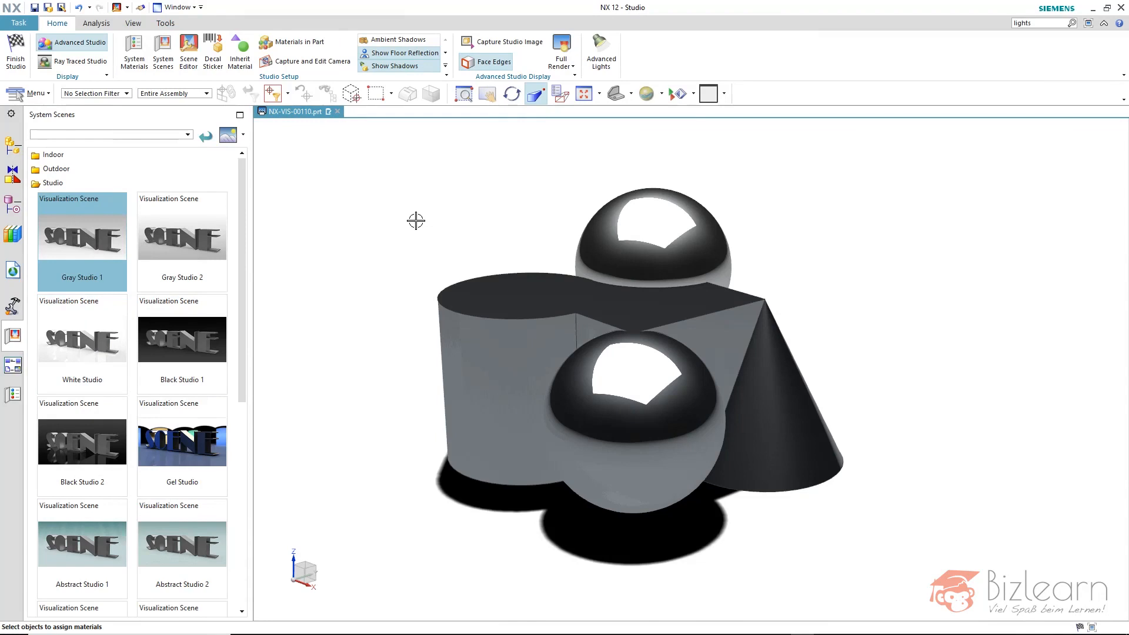
mouse_move(429, 77)
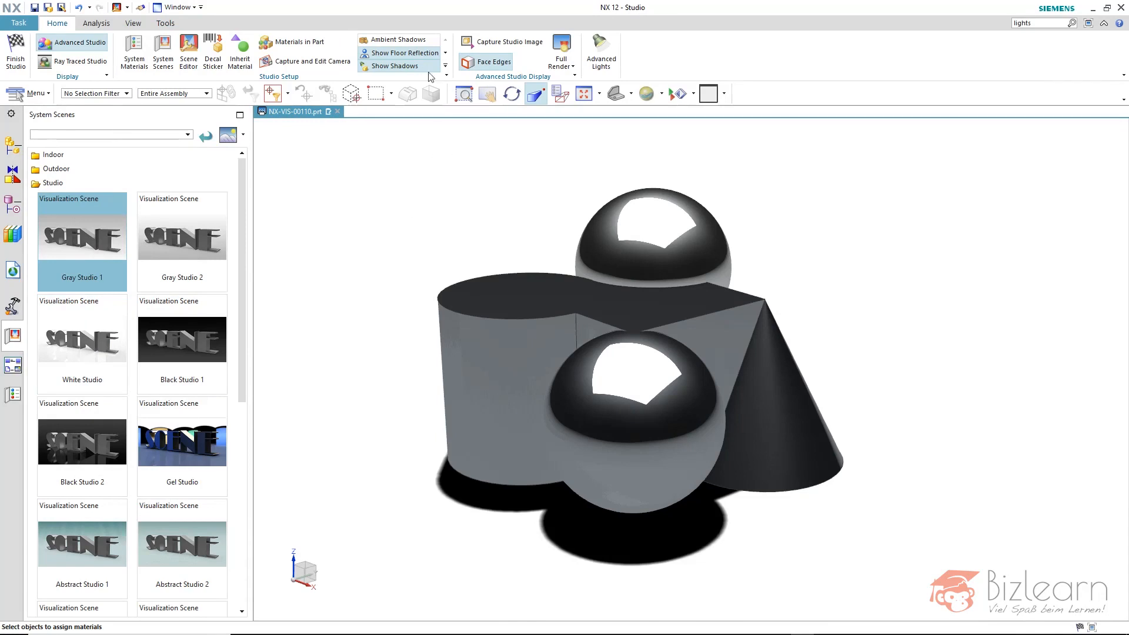
mouse_move(396, 40)
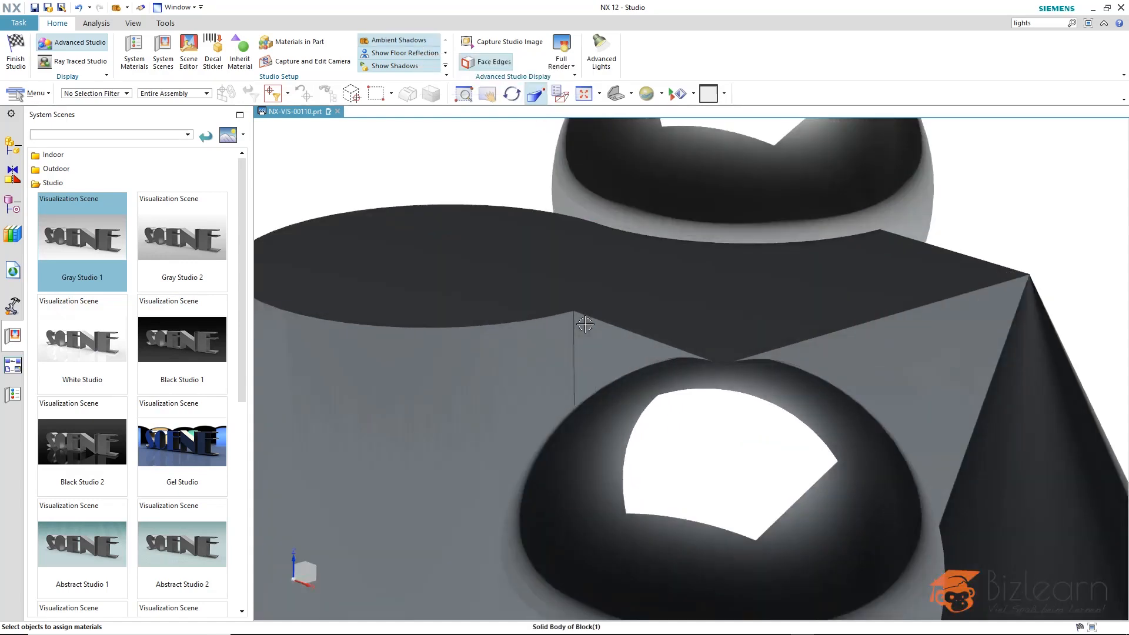
Step: Enable Ambient Shadows for soft shading around the shapes
left_click(399, 39)
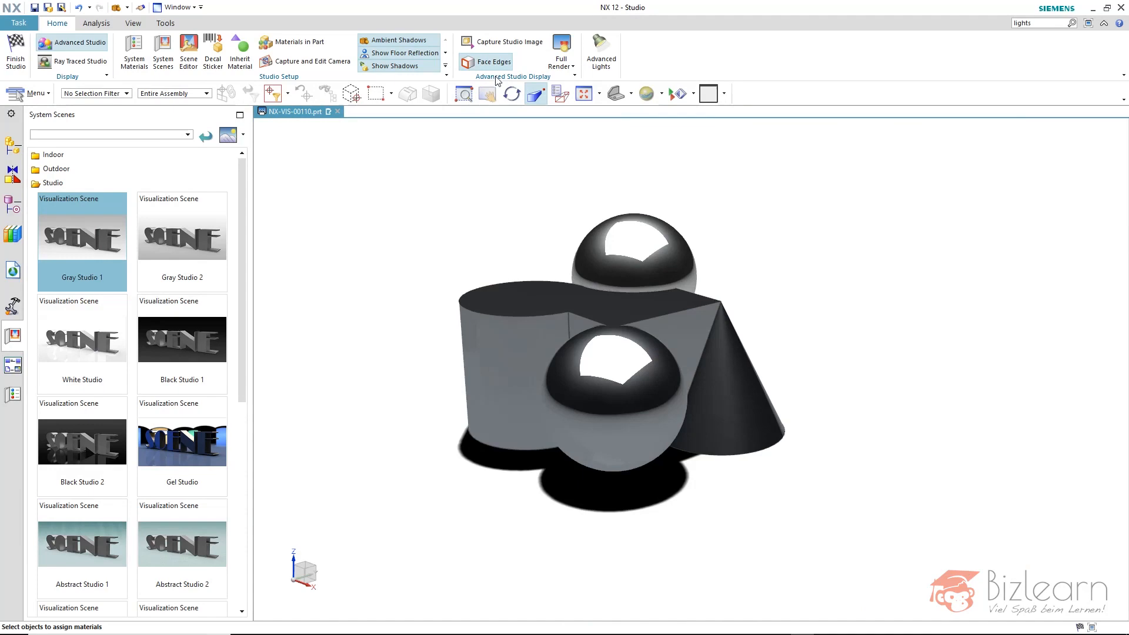
mouse_move(495, 62)
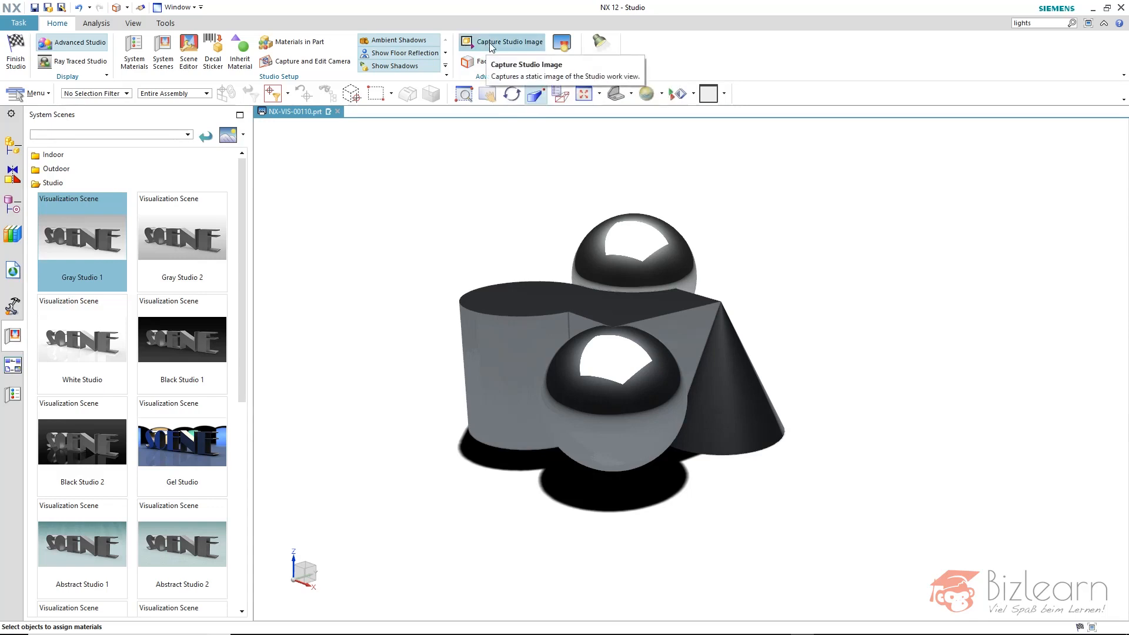
left_click(511, 41)
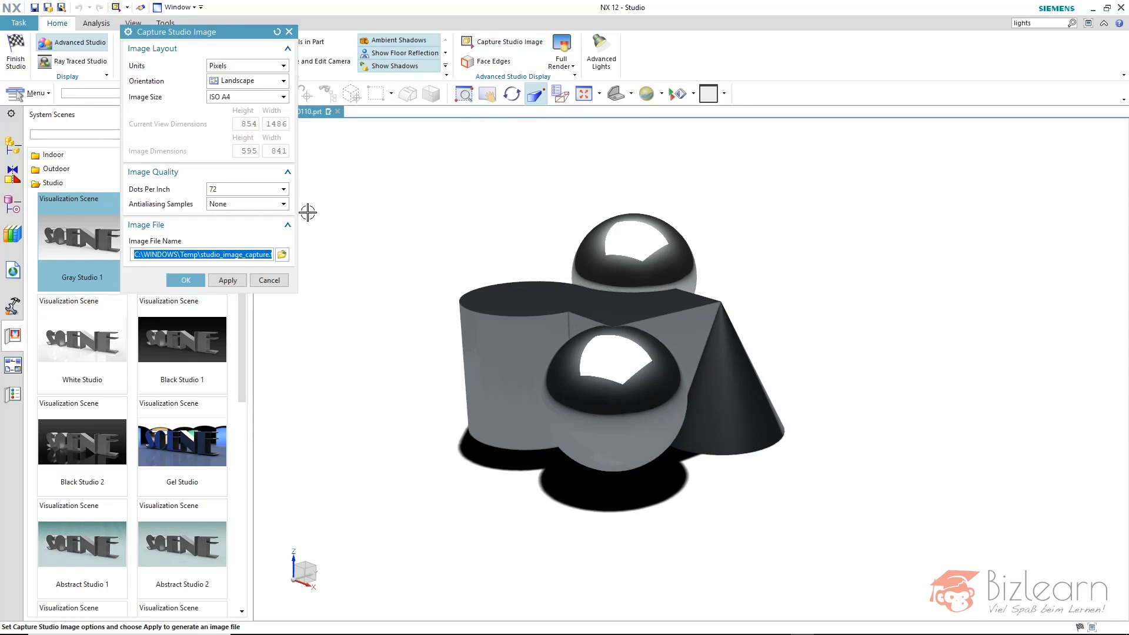
mouse_move(280, 127)
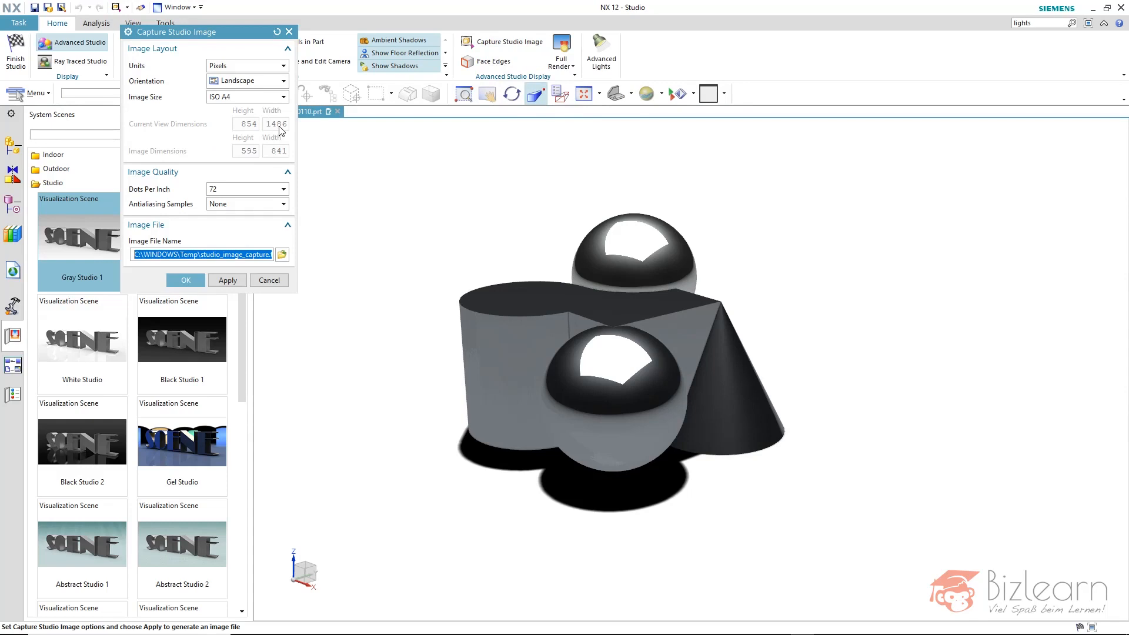
left_click(269, 280)
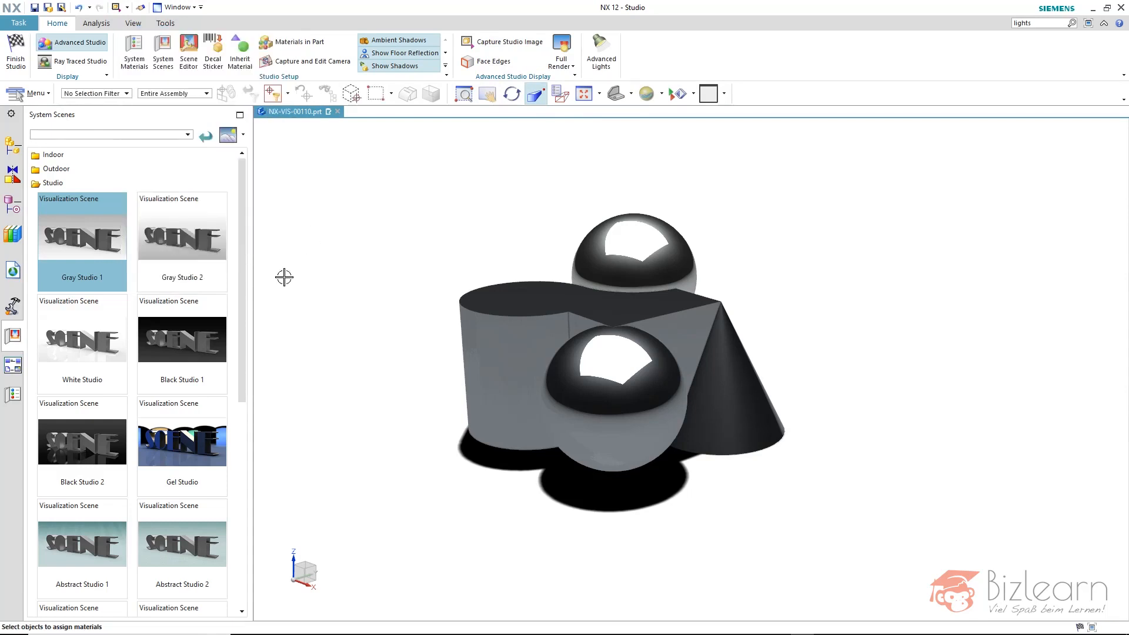
mouse_move(378, 237)
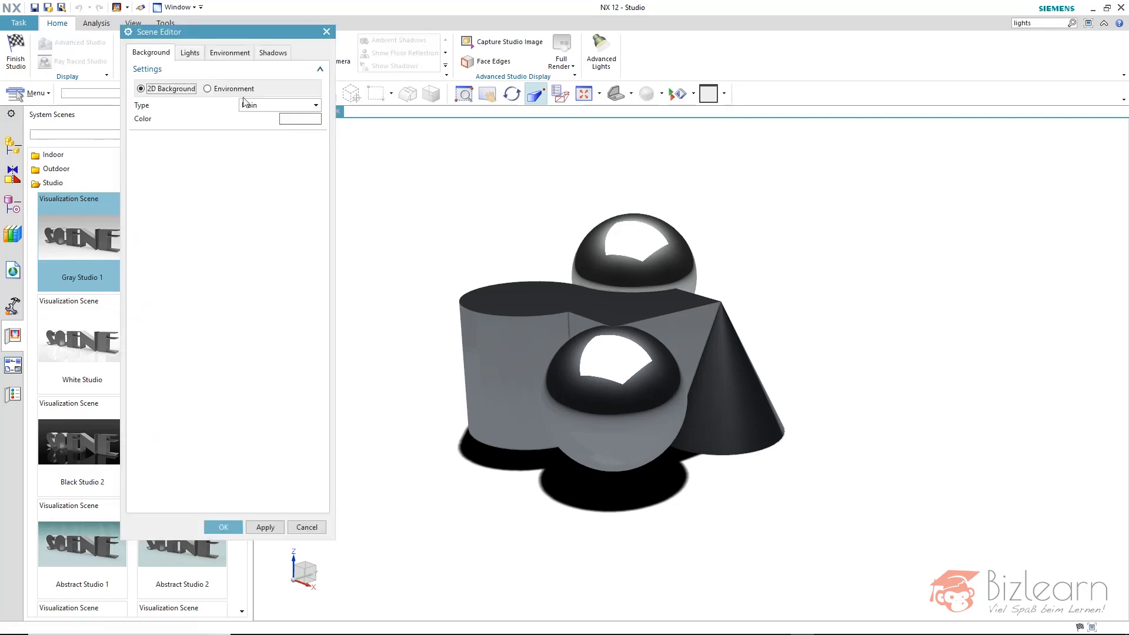
Step: Toggle Use Real Time Image-based Lighting off and back on in Scene Editor's Environment tab
left_click(228, 52)
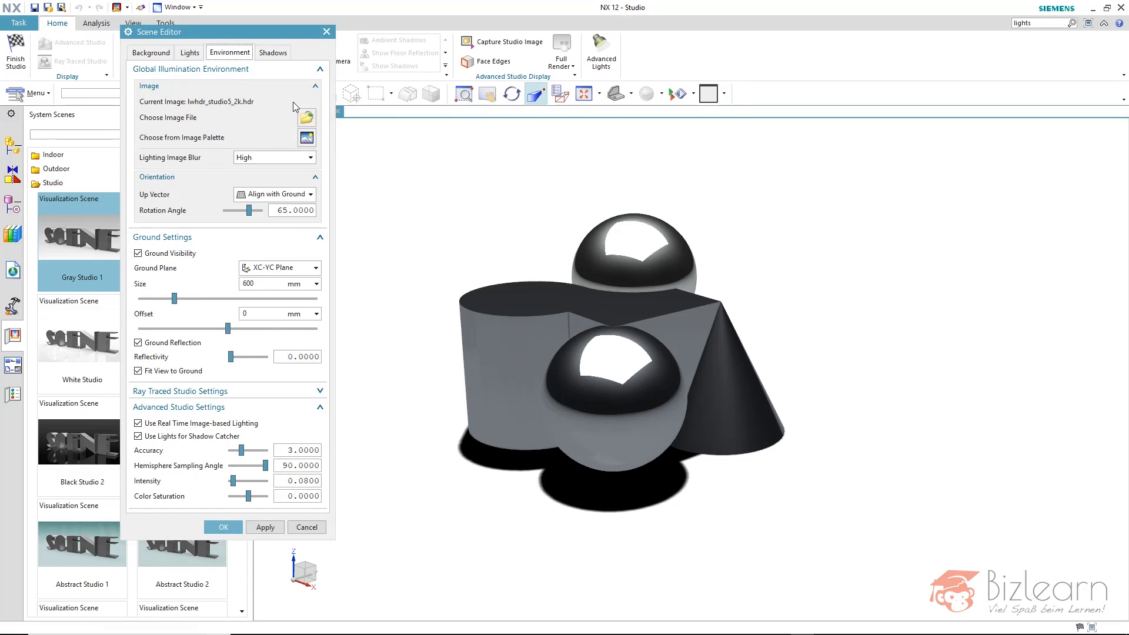
mouse_move(299, 152)
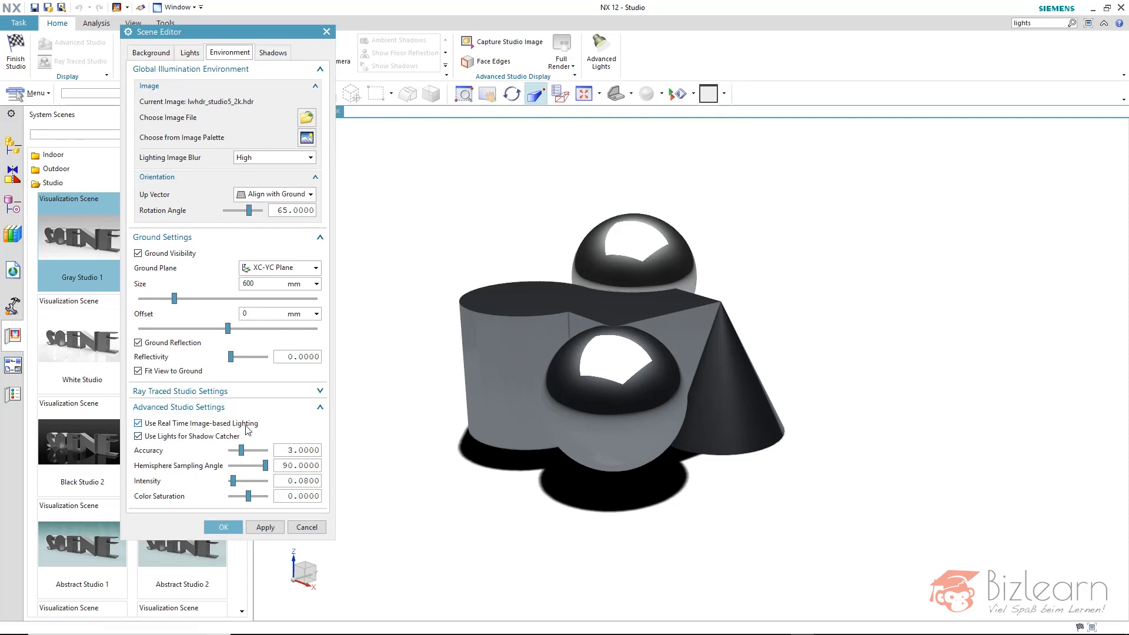
mouse_move(248, 382)
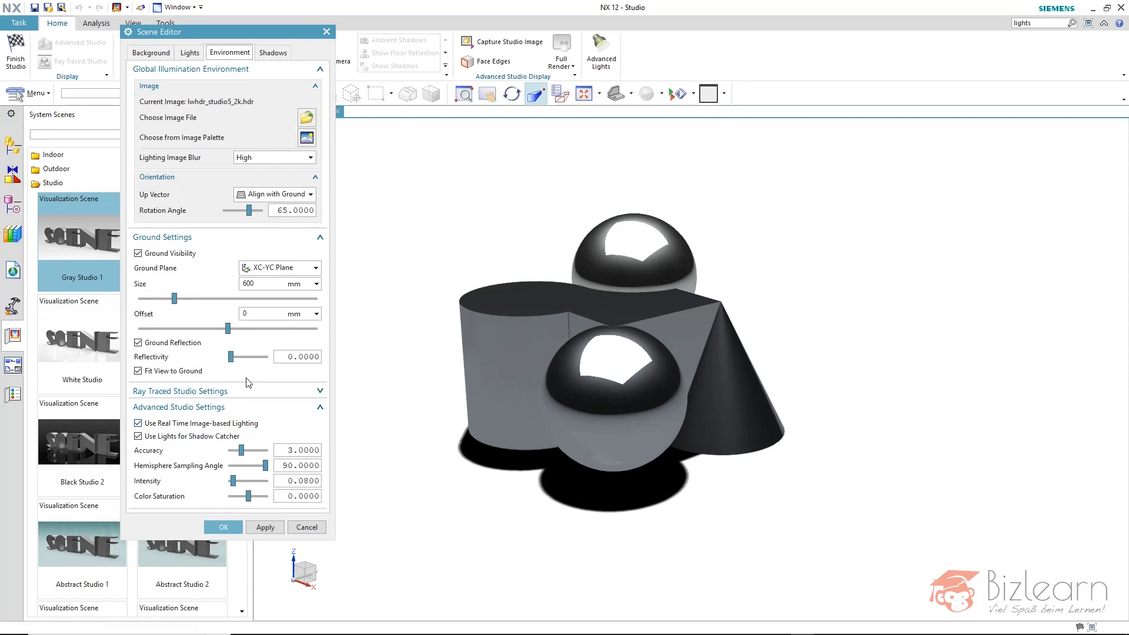
left_click(138, 424)
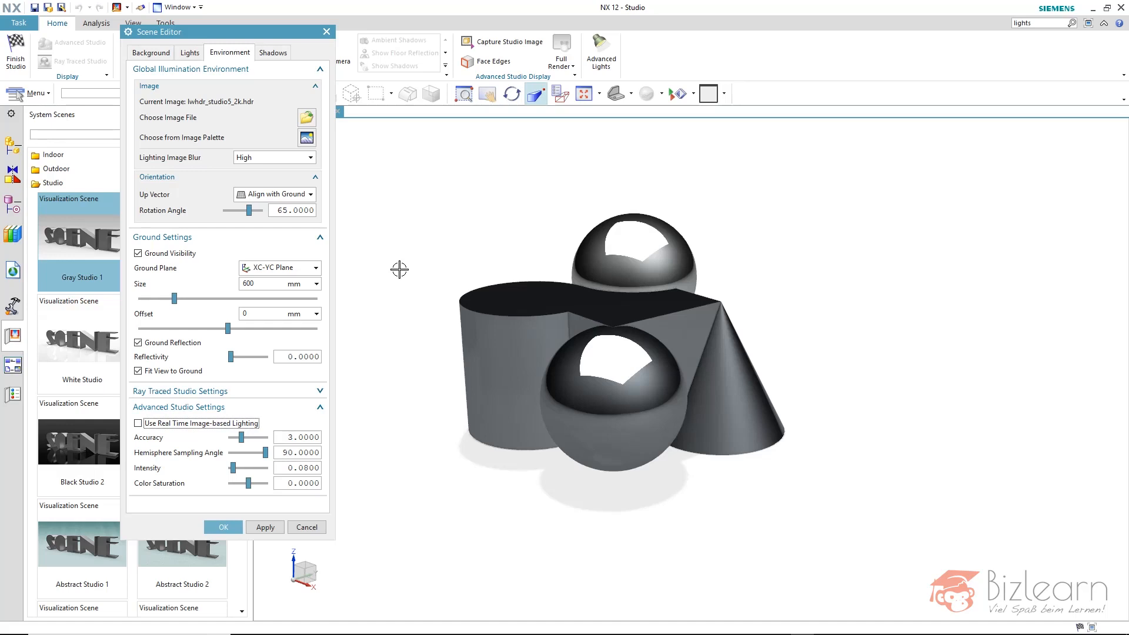
left_click(138, 422)
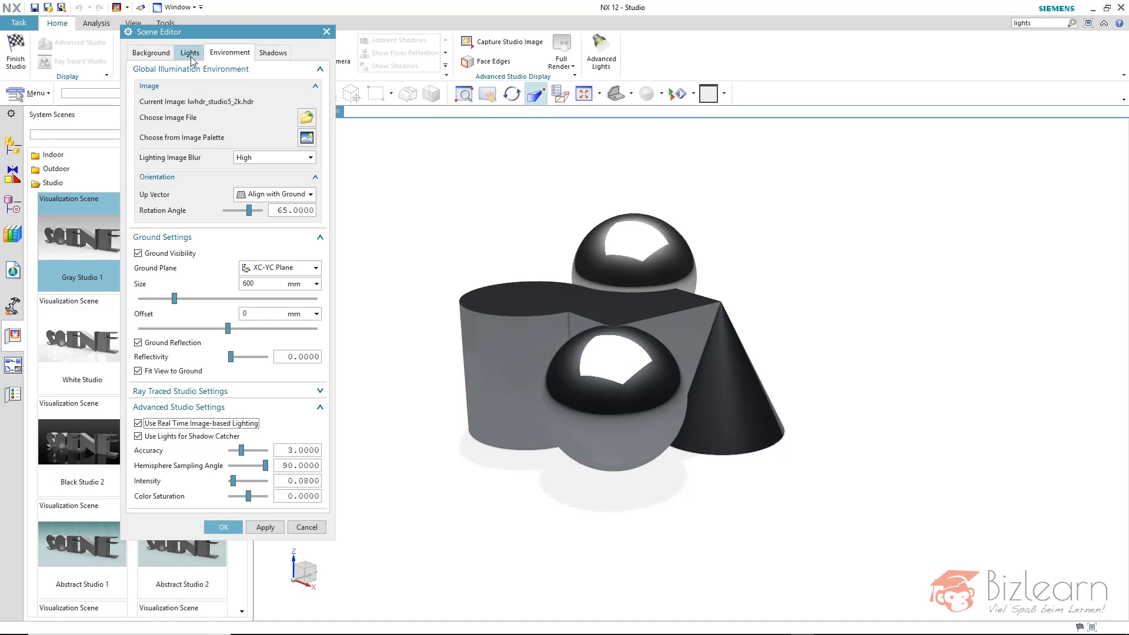
left_click(190, 51)
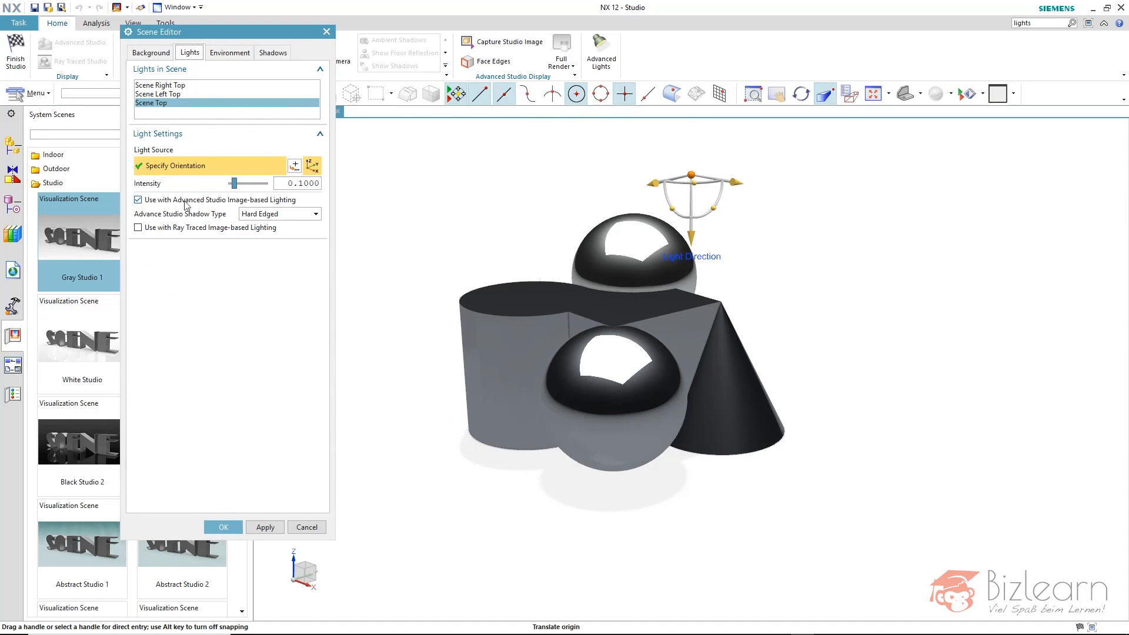
mouse_move(171, 208)
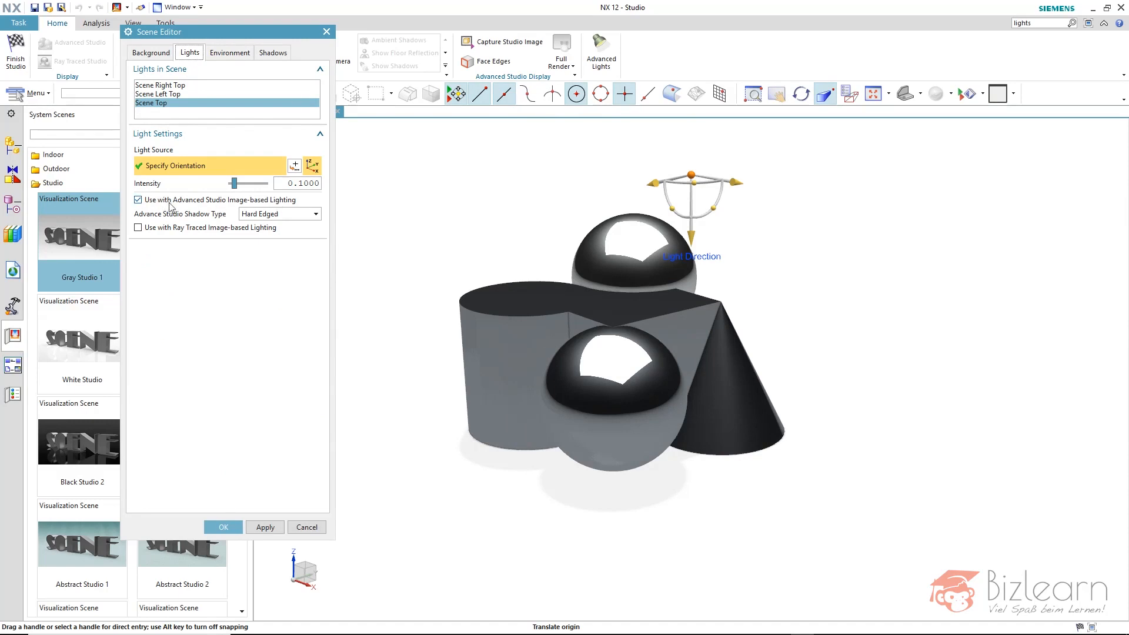
Step: Review the Scene Left Top and Scene Top lights, then apply with OK
left_click(138, 200)
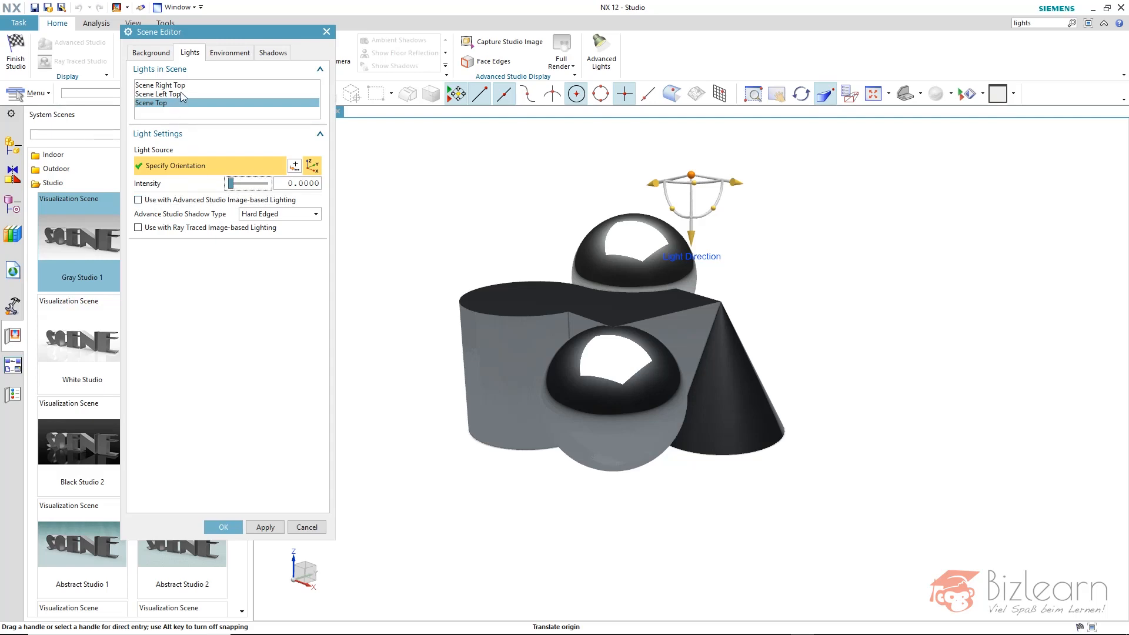
left_click(157, 94)
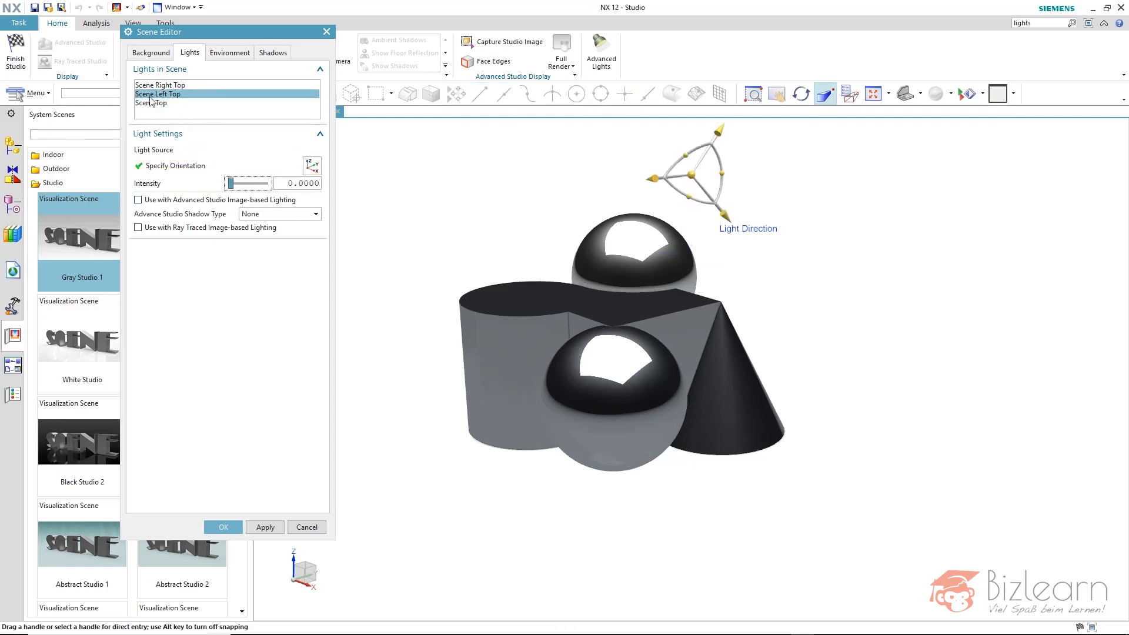
left_click(160, 85)
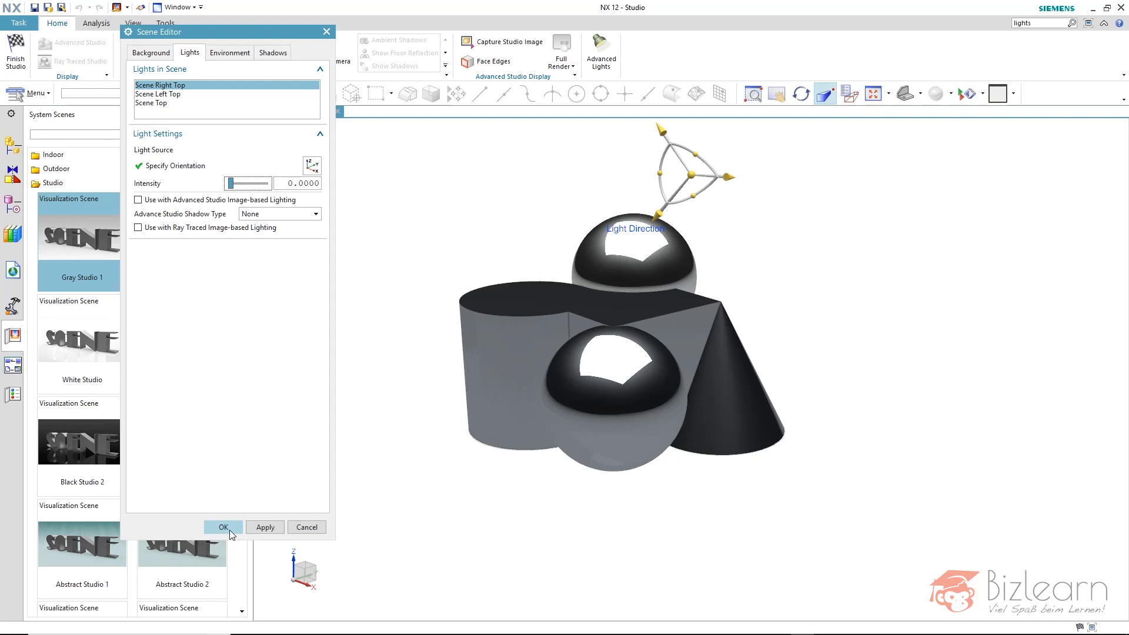
left_click(222, 527)
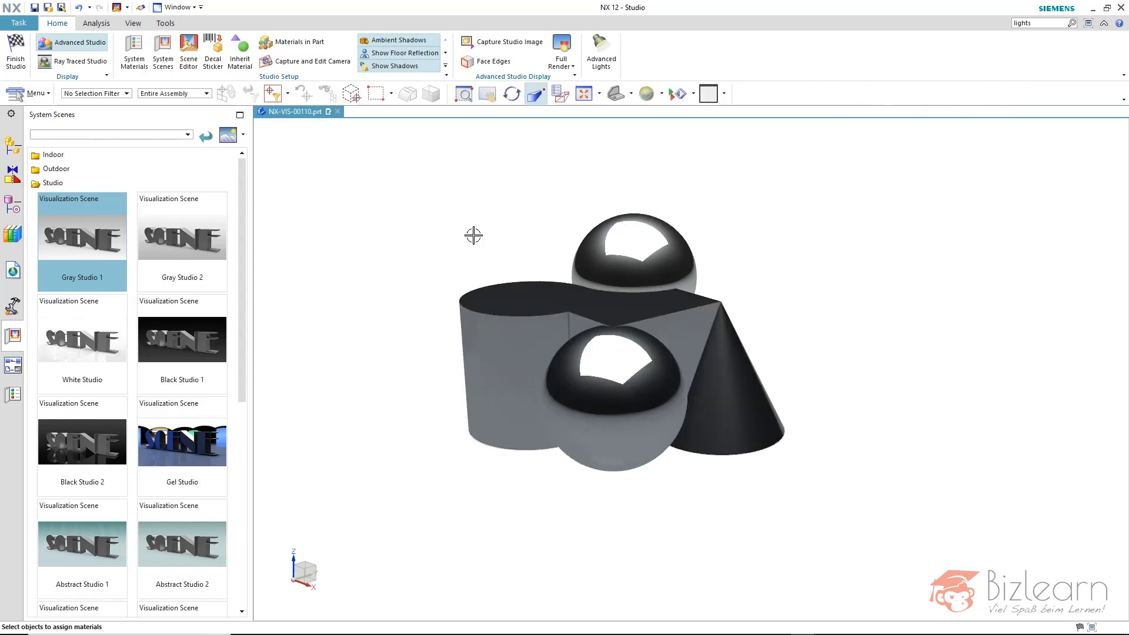
mouse_move(438, 185)
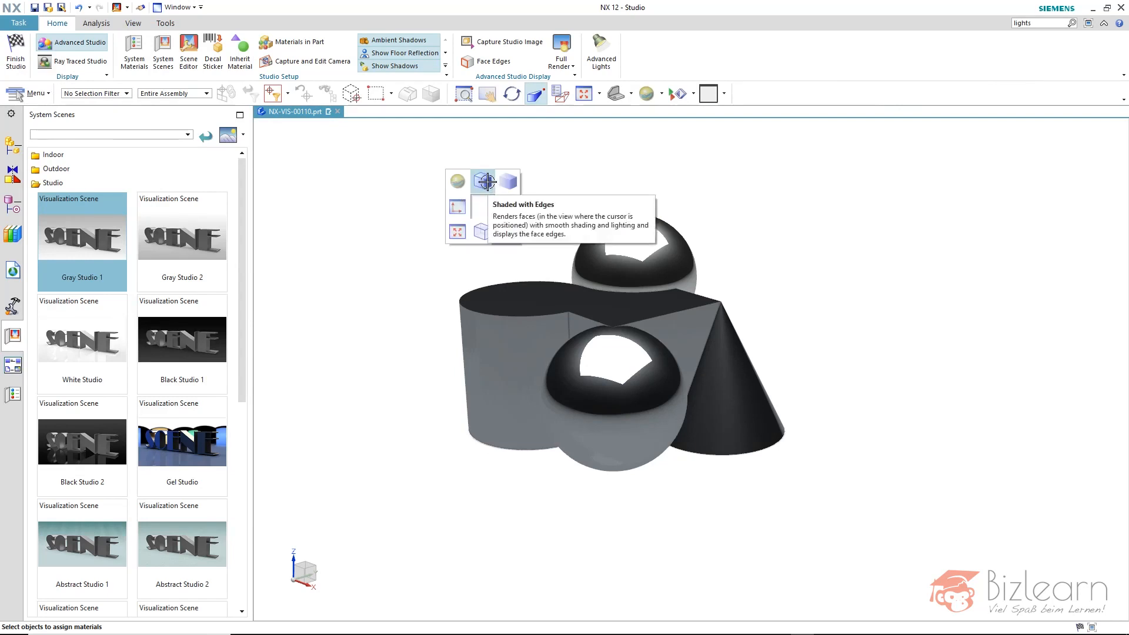
Step: Switch the view display to Shaded with Edges
left_click(509, 180)
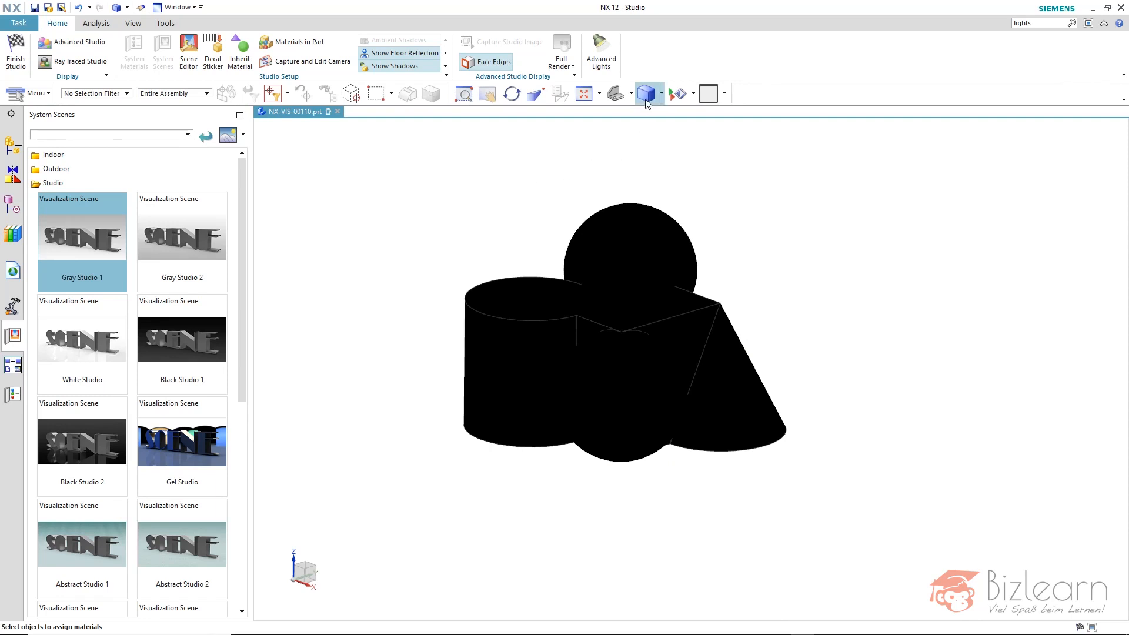
mouse_move(645, 93)
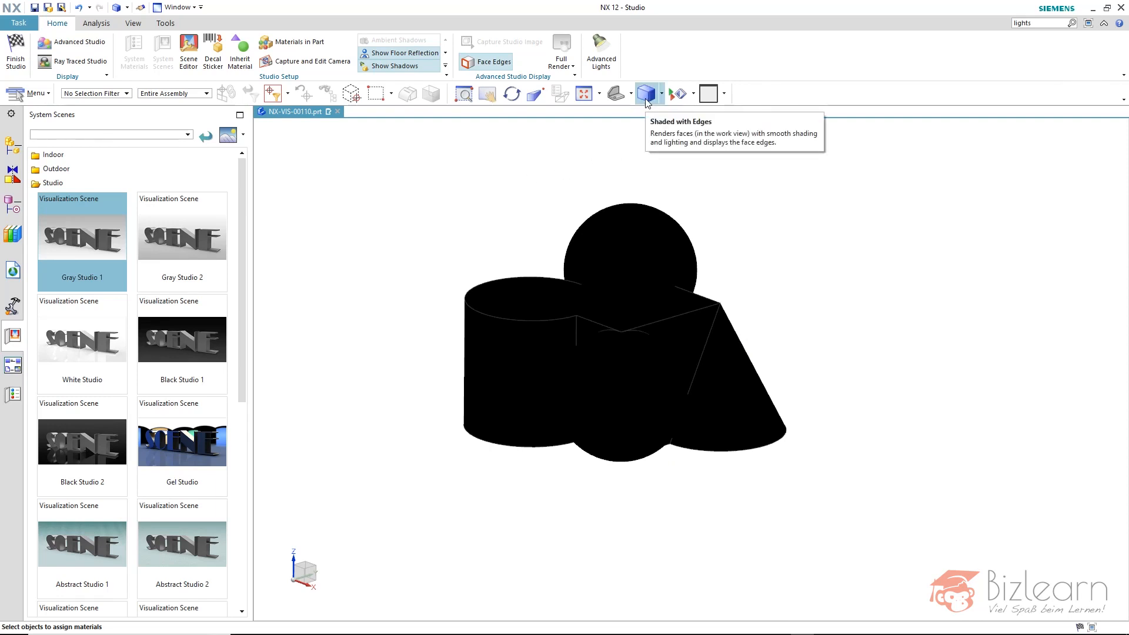
mouse_move(478, 190)
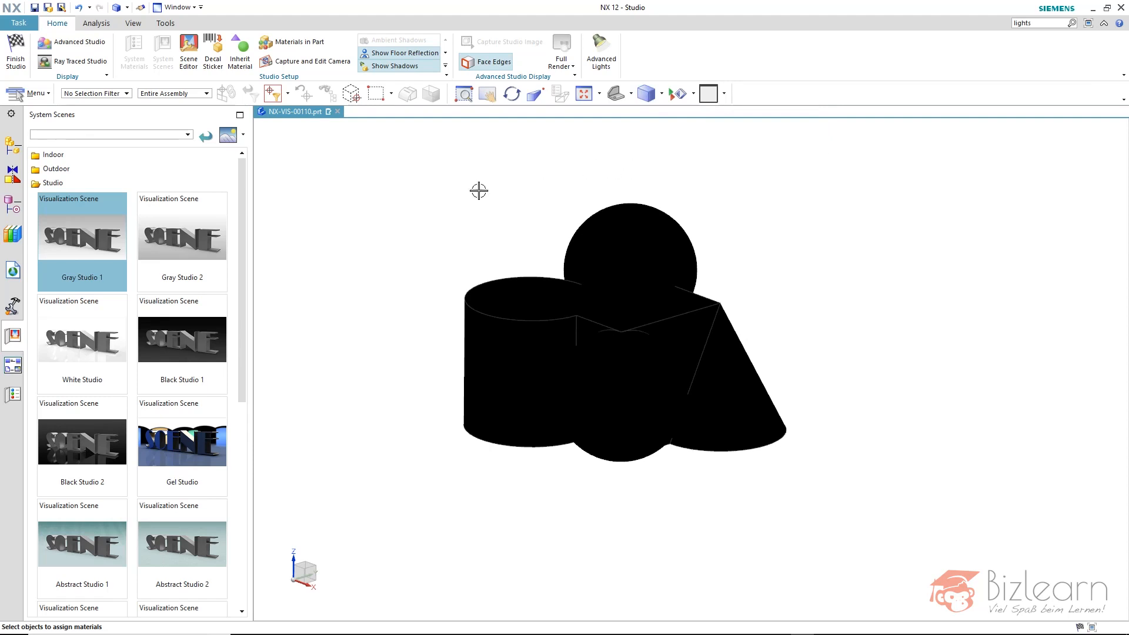
mouse_move(419, 264)
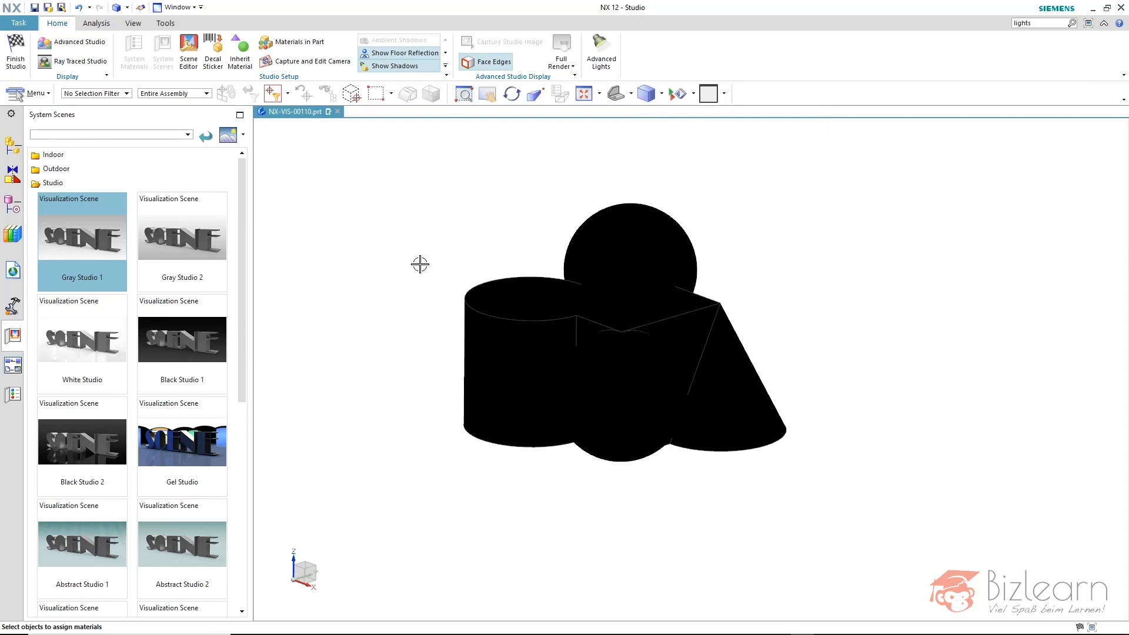
mouse_move(408, 339)
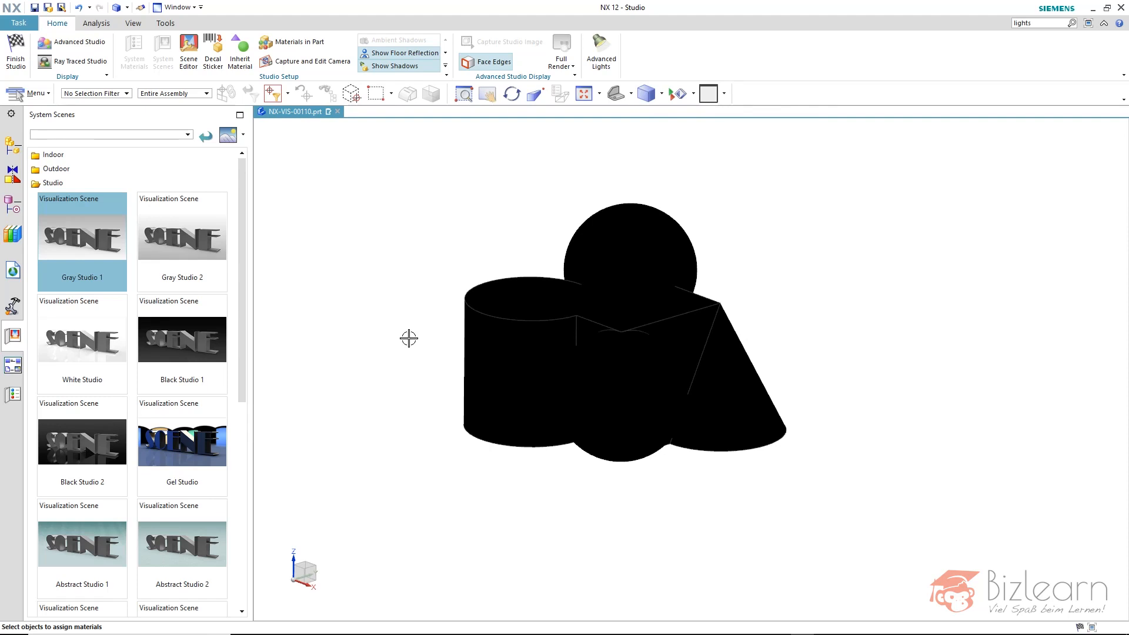
mouse_move(600, 52)
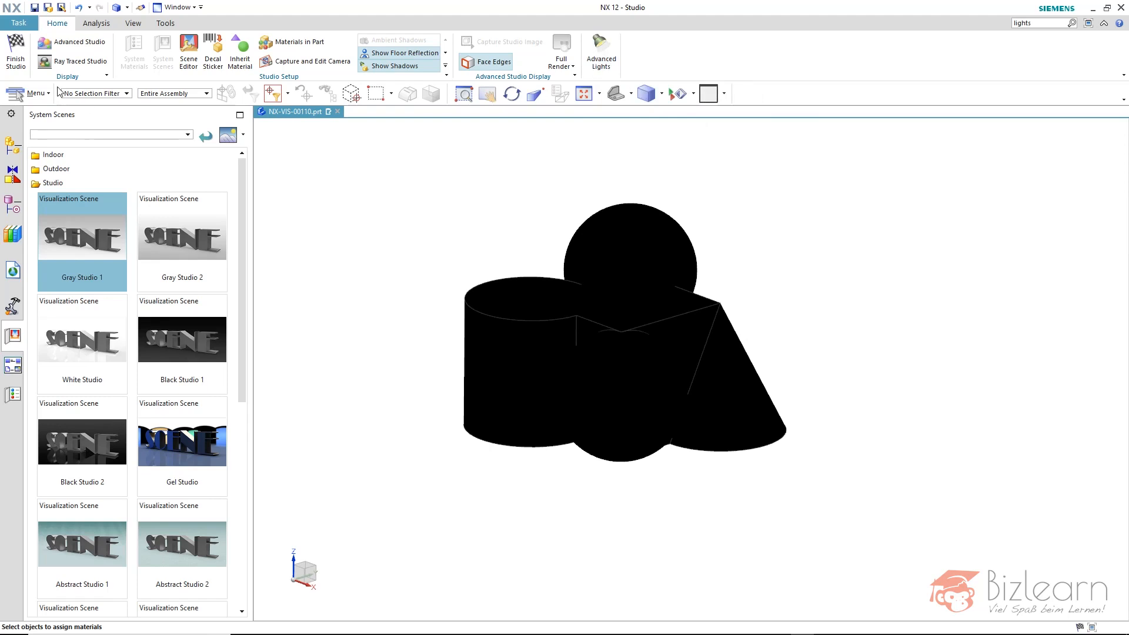
mouse_move(16, 54)
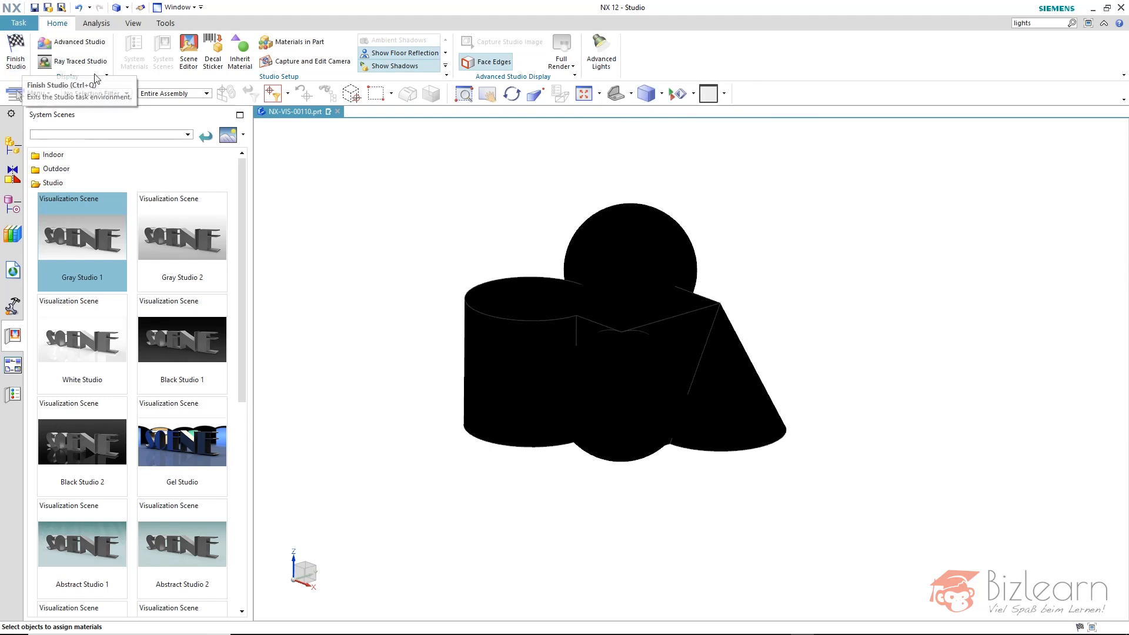
mouse_move(600, 52)
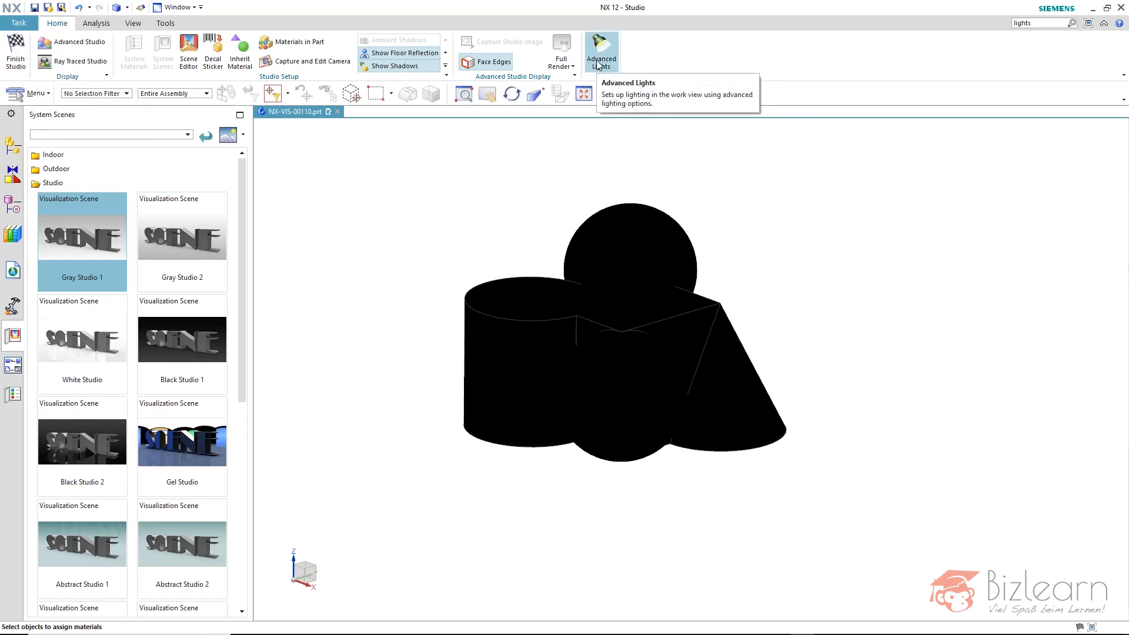
mouse_move(609, 74)
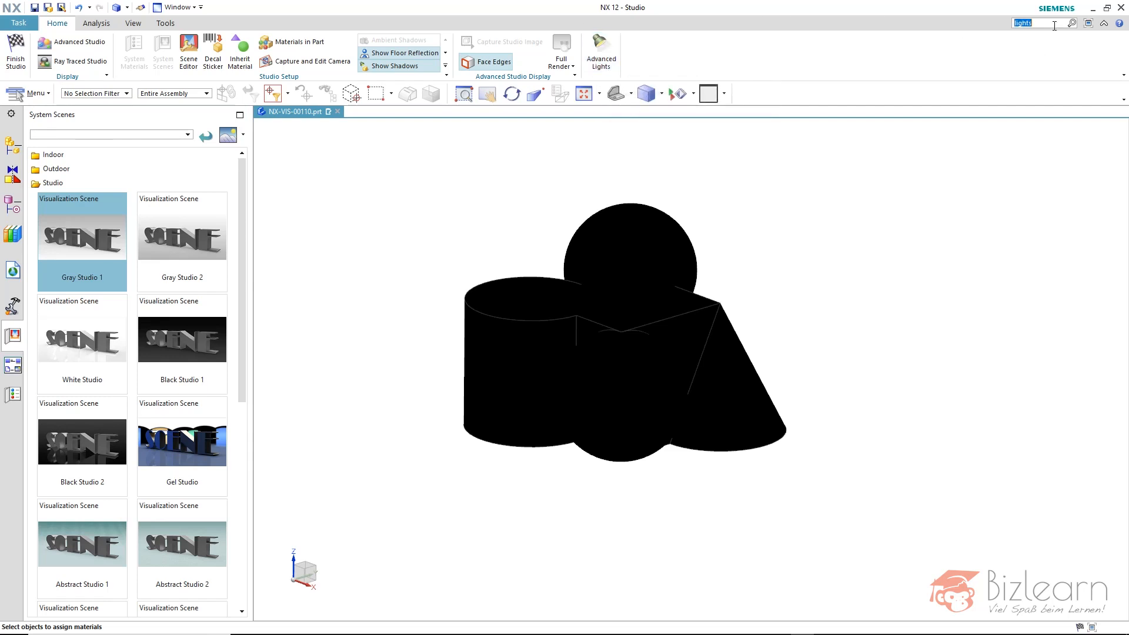
mouse_move(1078, 26)
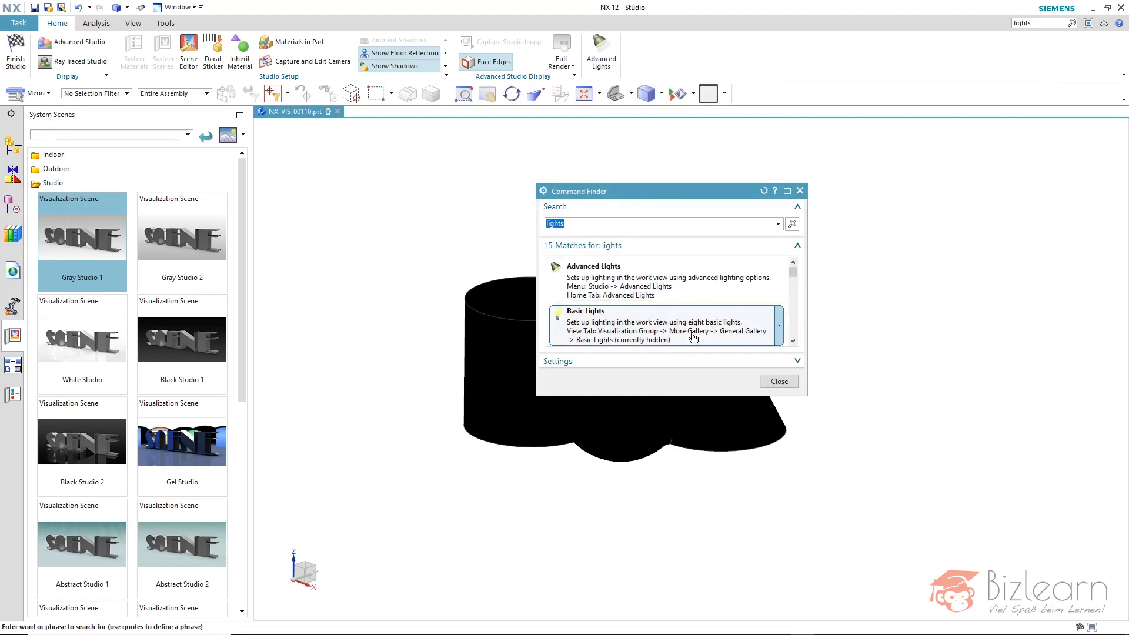
mouse_move(674, 328)
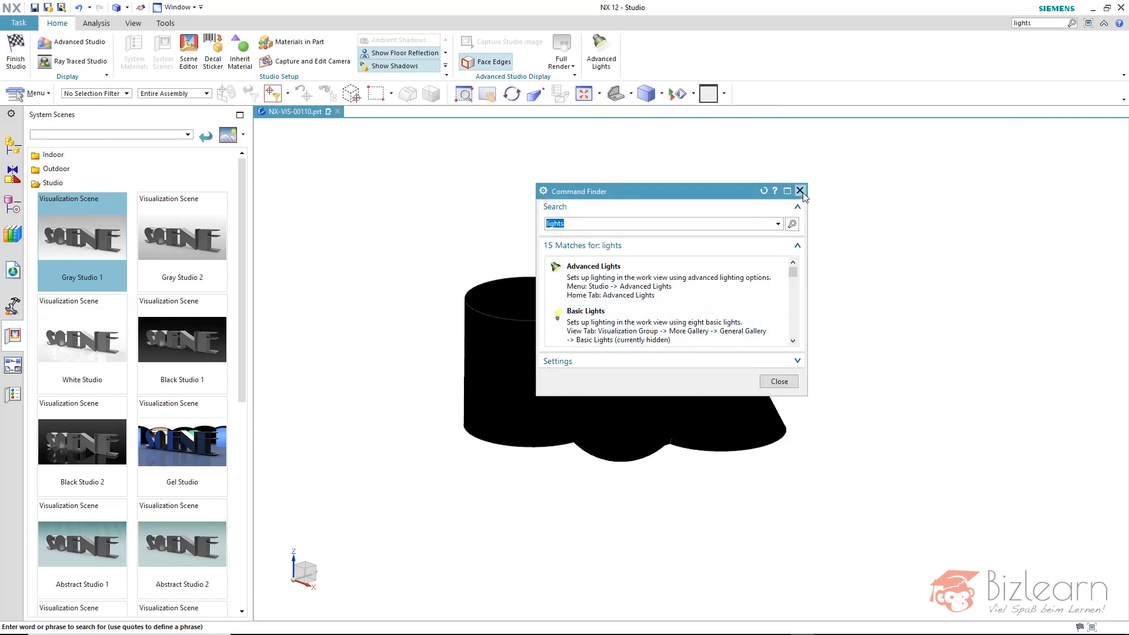
left_click(593, 266)
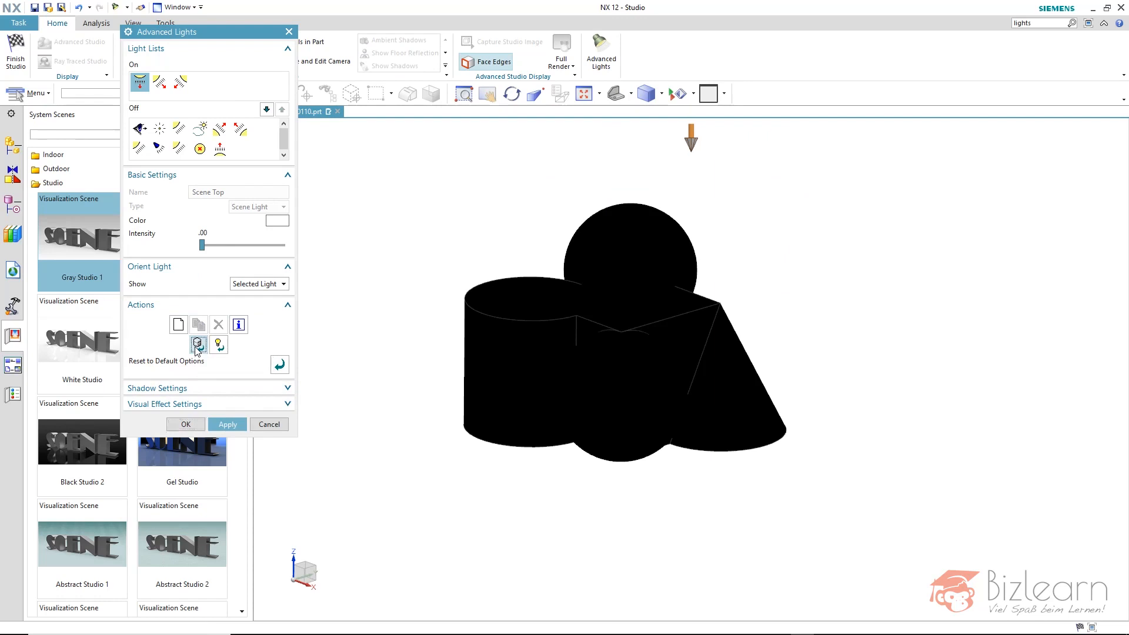
Step: Restore Scene Lights in Advanced Lights and check Scene Right Top at 0.68 intensity
left_click(140, 81)
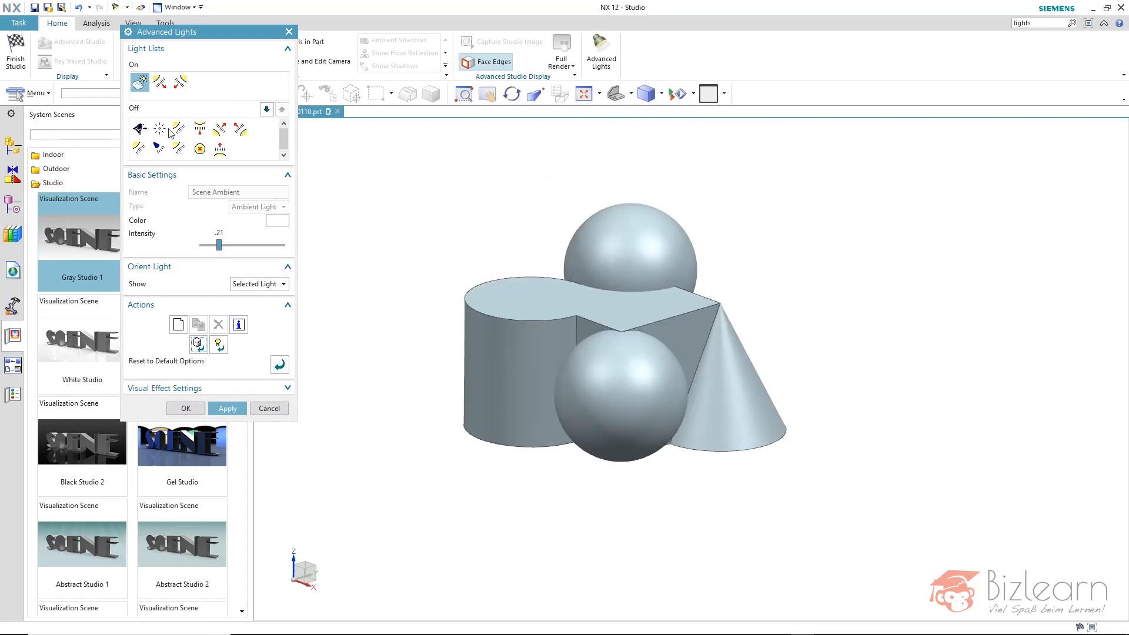
left_click(199, 81)
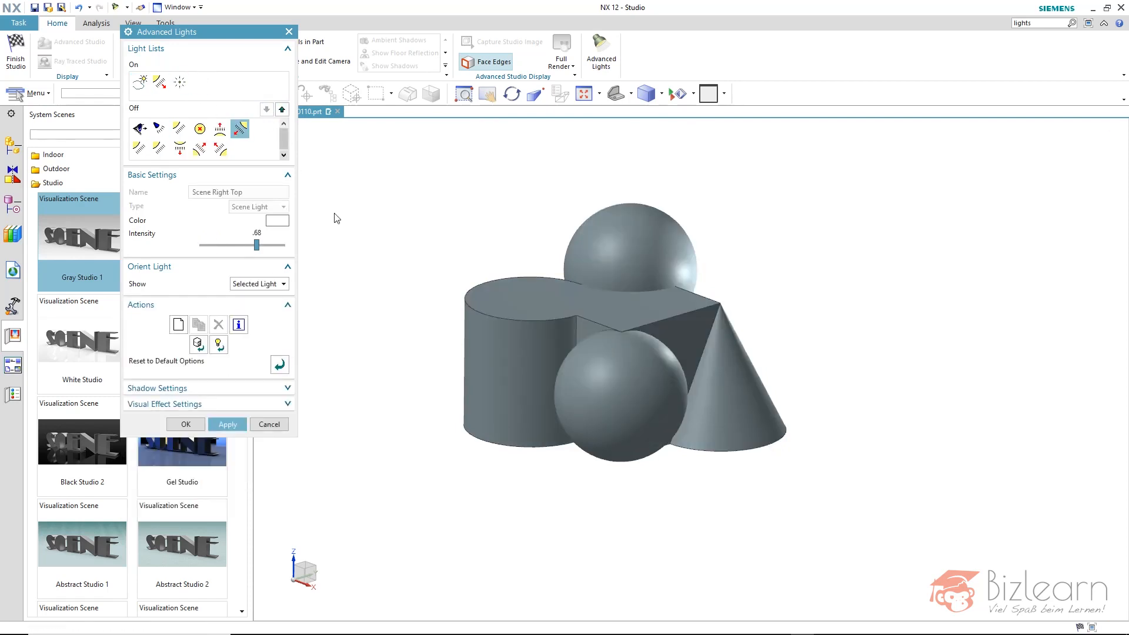
mouse_move(198, 344)
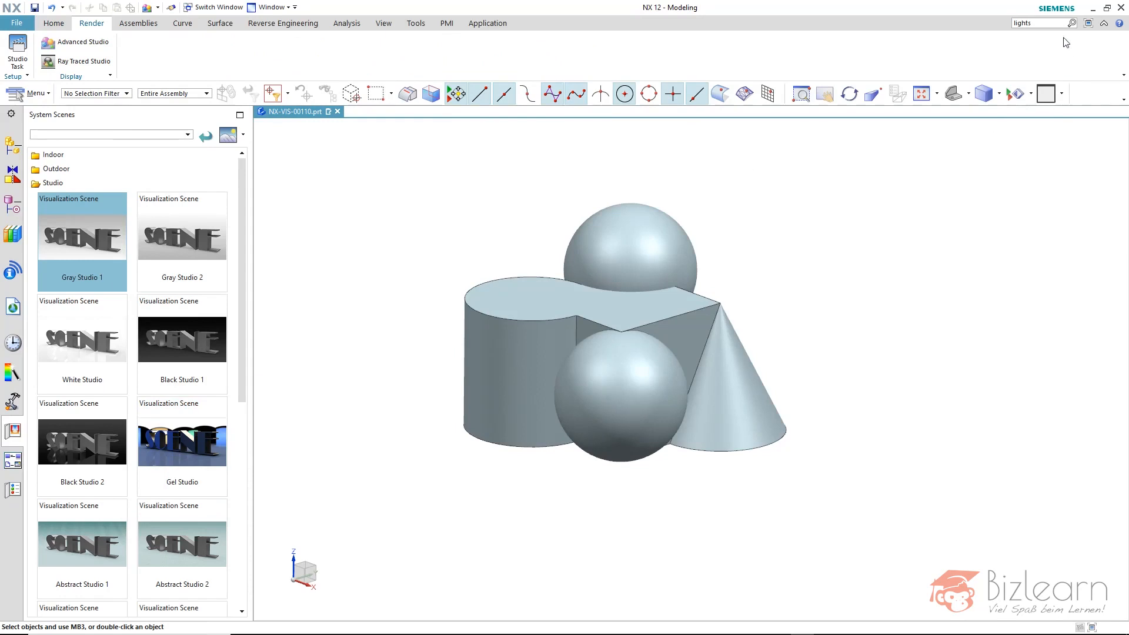
Step: Find and open Basic Lights, reset to scene lights, then to default lights
left_click(1072, 22)
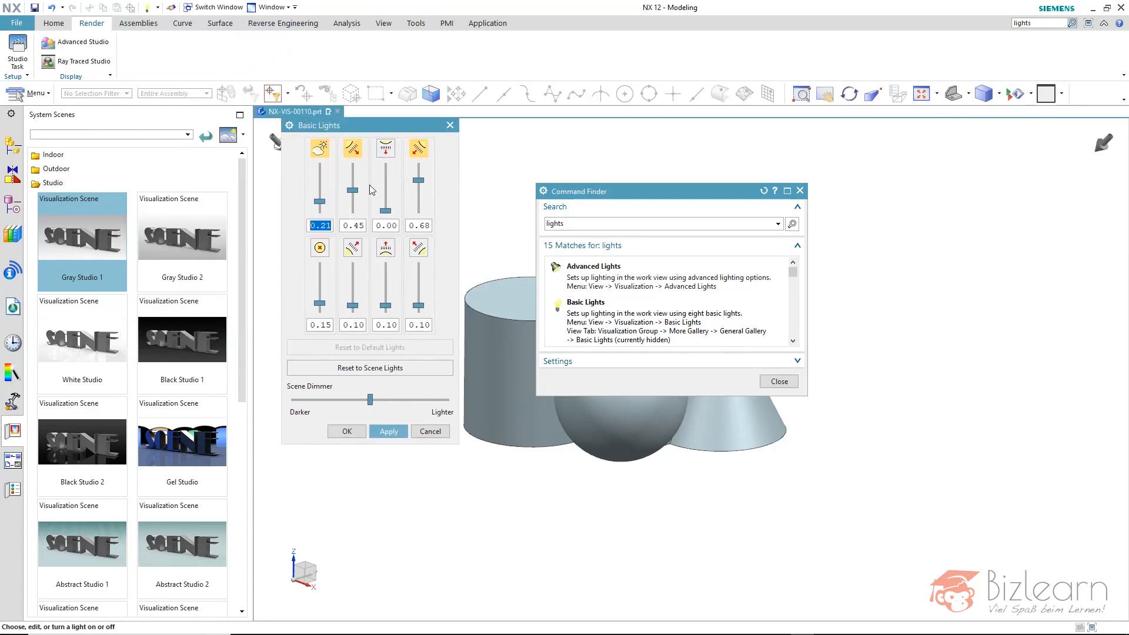
mouse_move(262, 193)
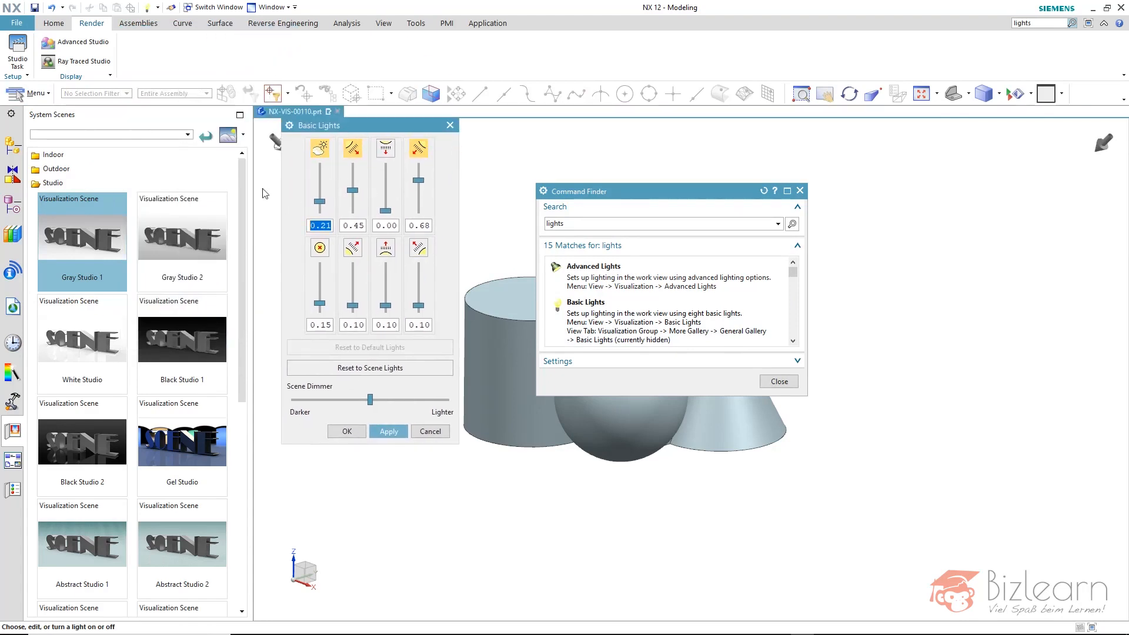
mouse_move(407, 158)
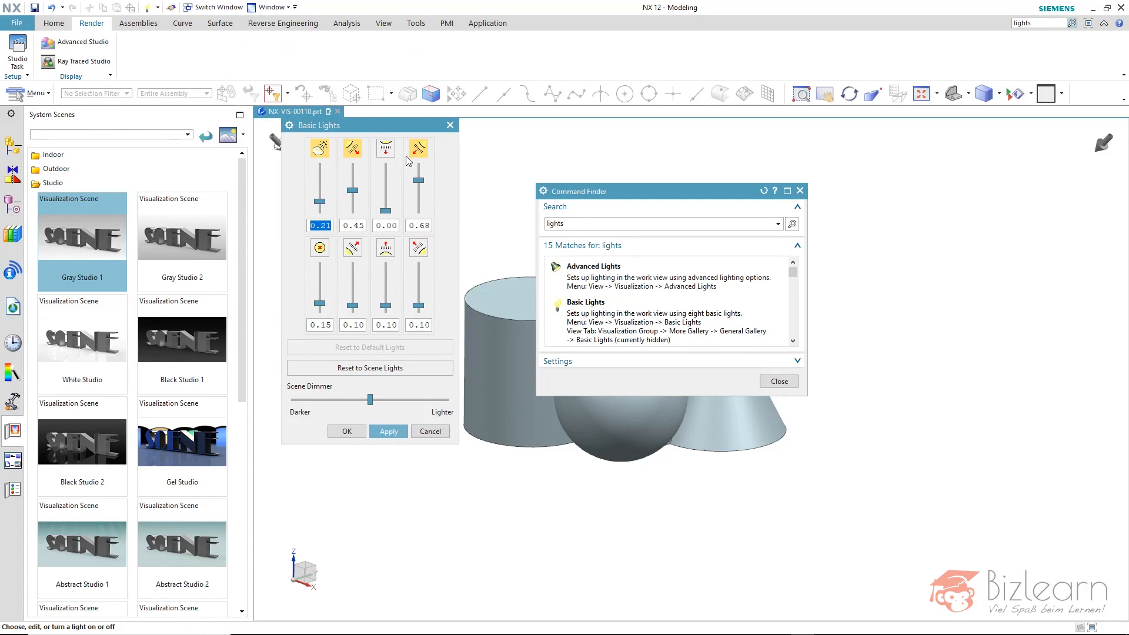
mouse_move(373, 167)
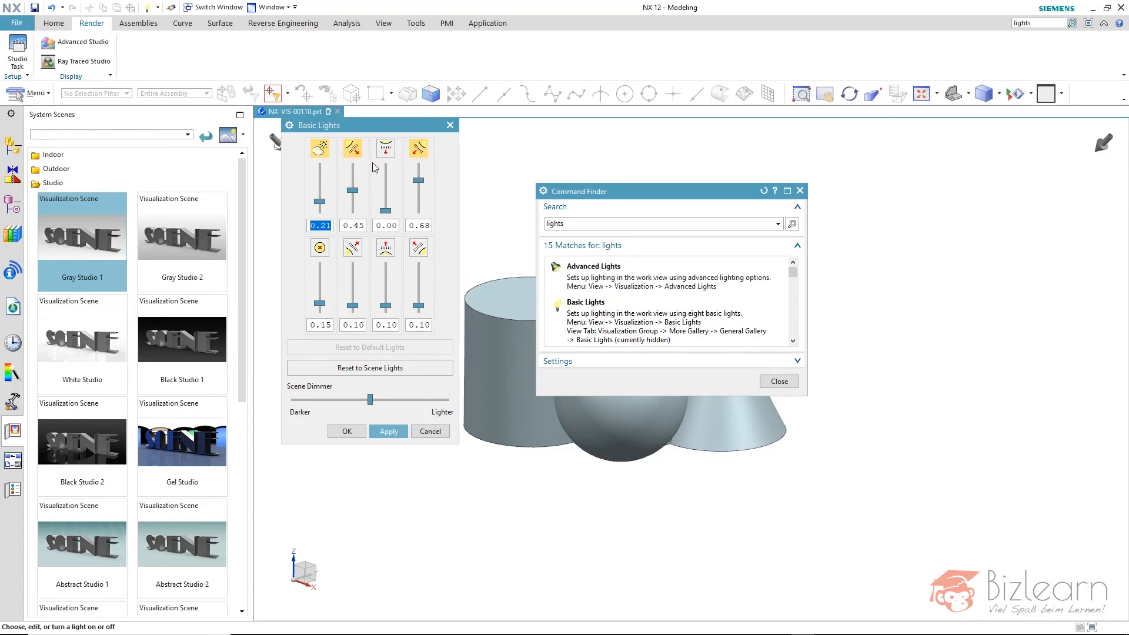
left_click(36, 93)
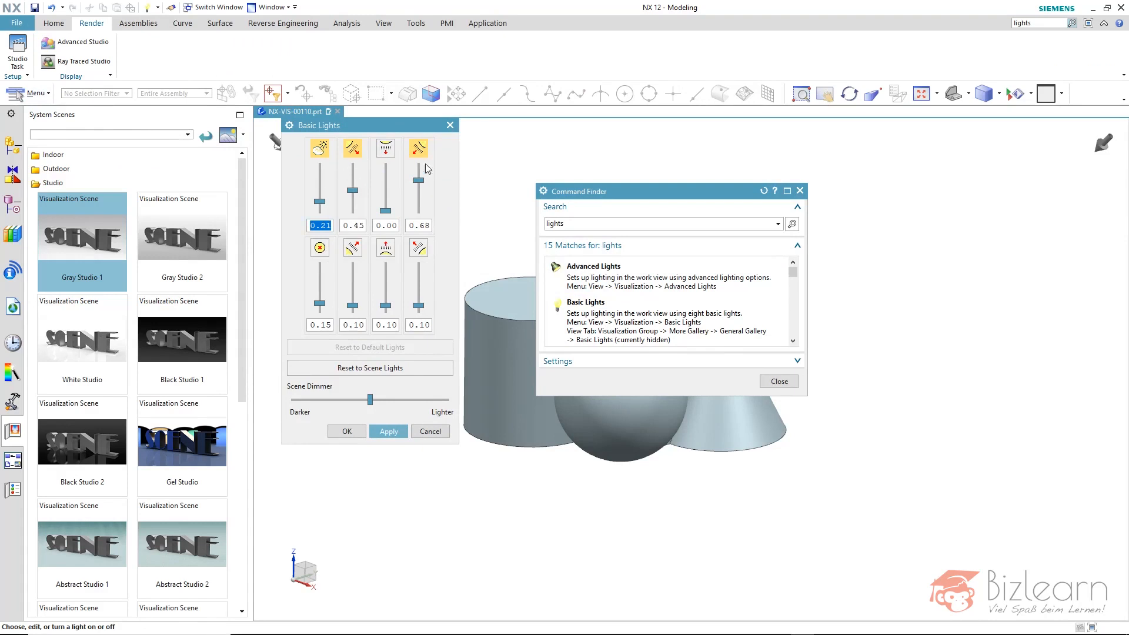
mouse_move(385, 192)
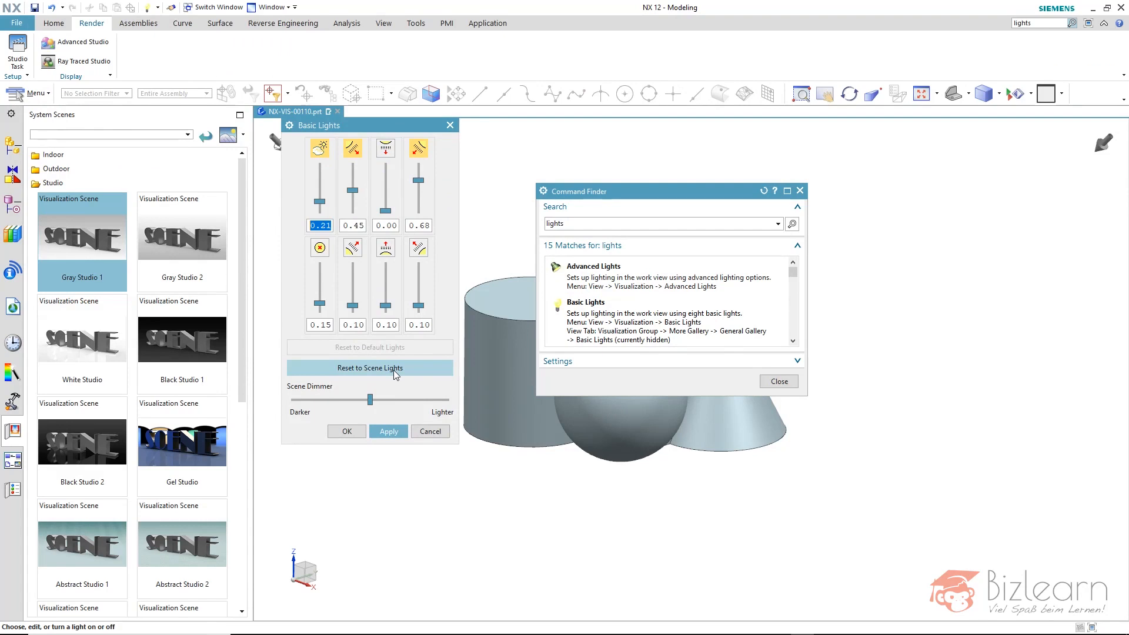
left_click(370, 368)
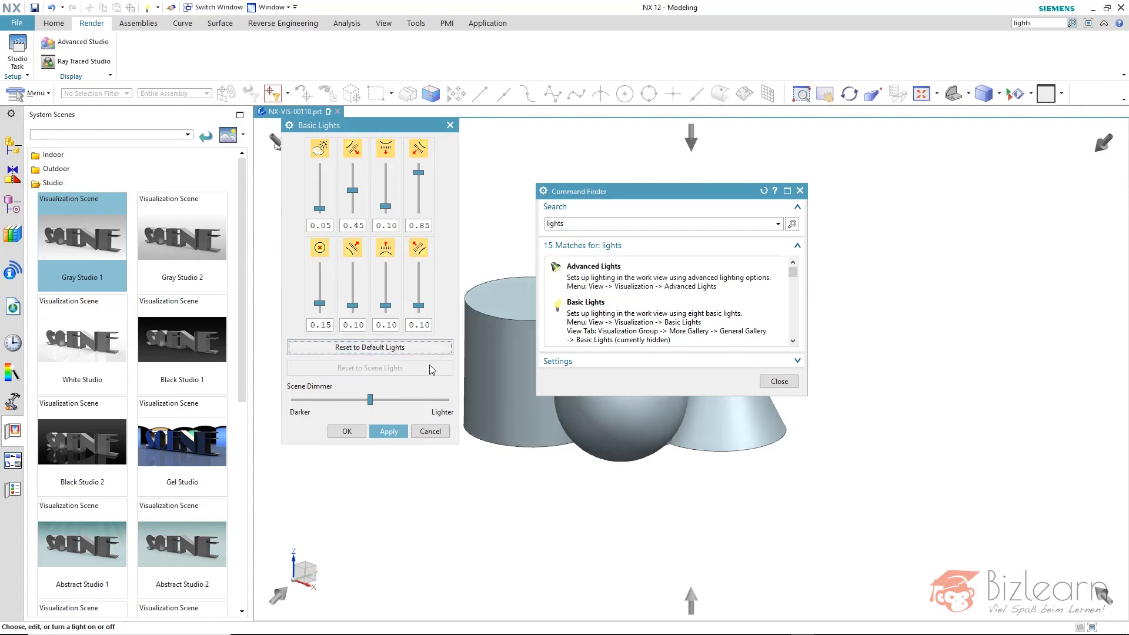
left_click(369, 367)
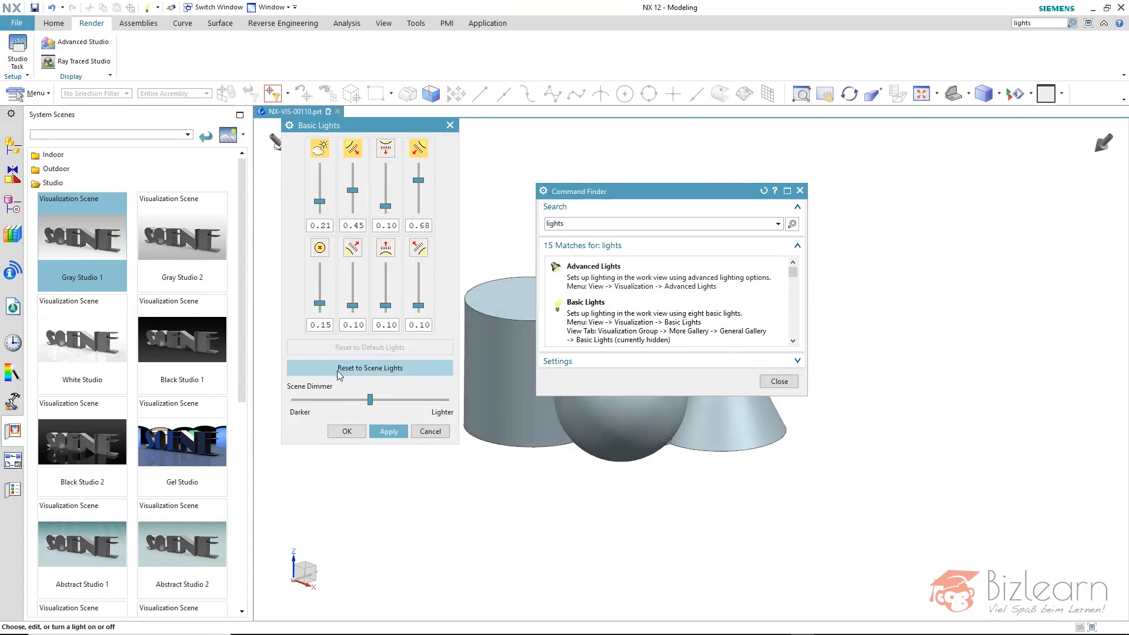